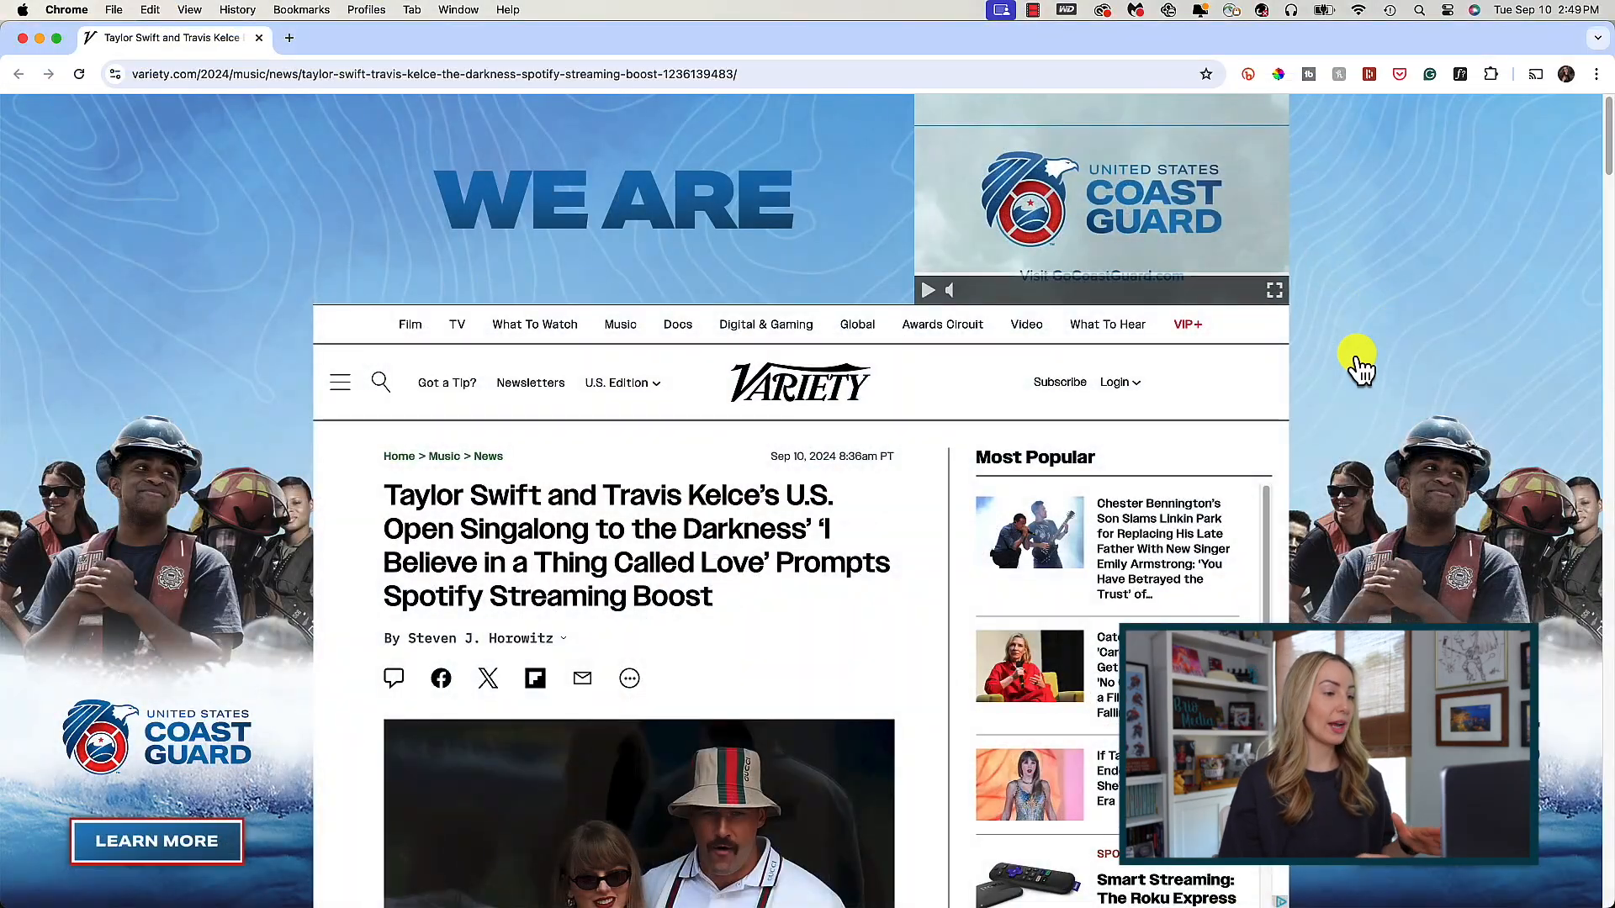
# Scroll to the article photo and reveal the Google Lens chip from the address bar
pyautogui.scroll(-3)
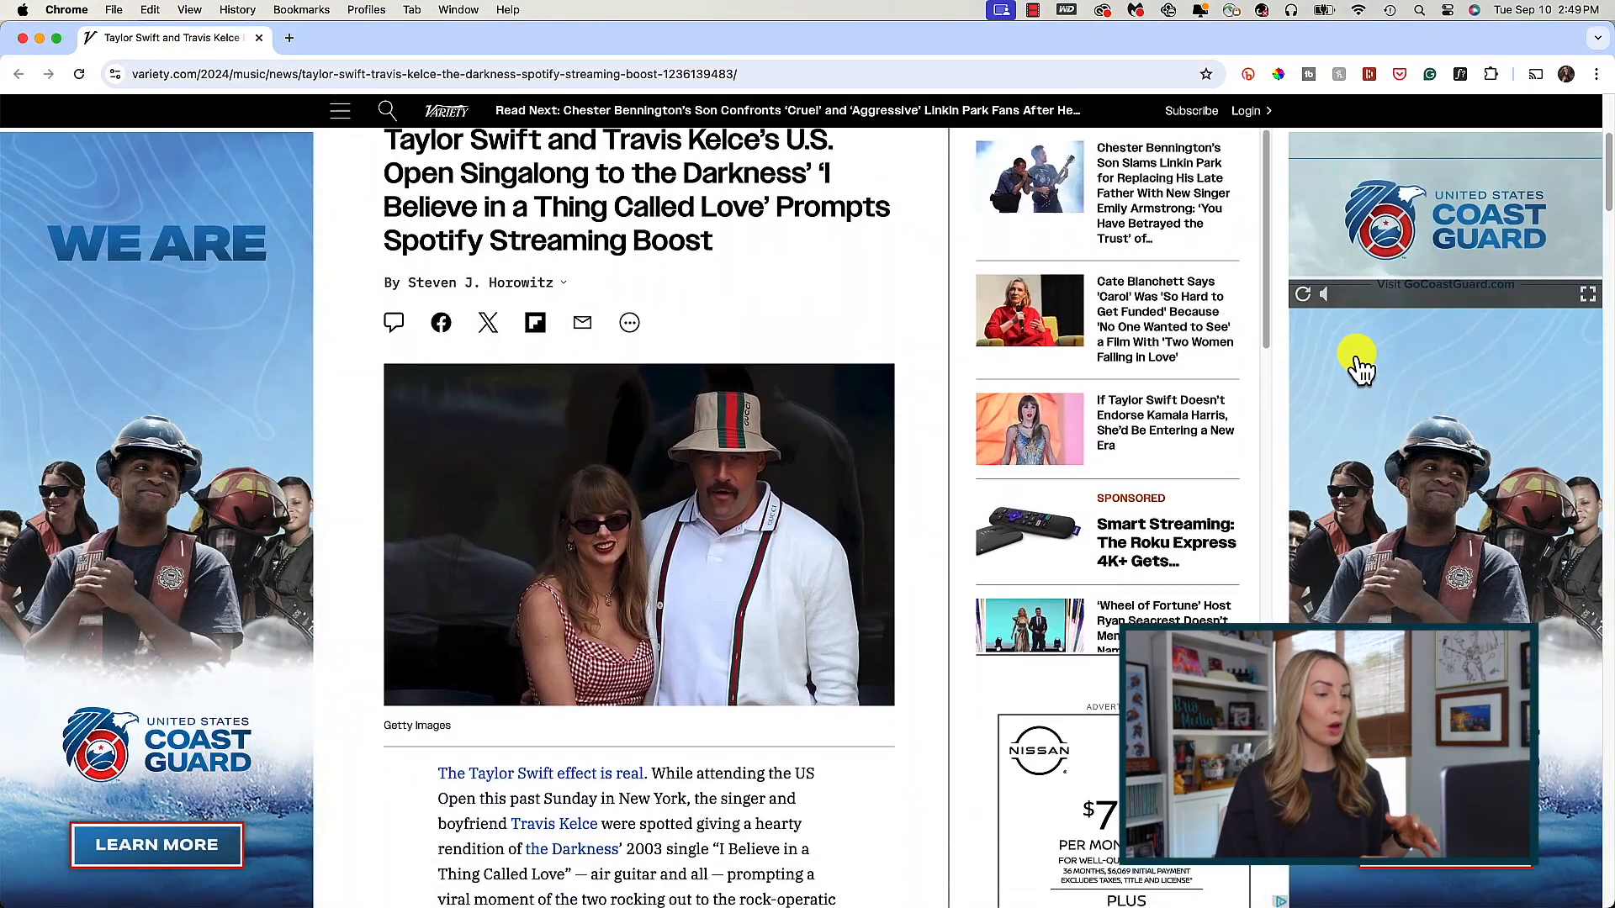
pyautogui.scroll(-3)
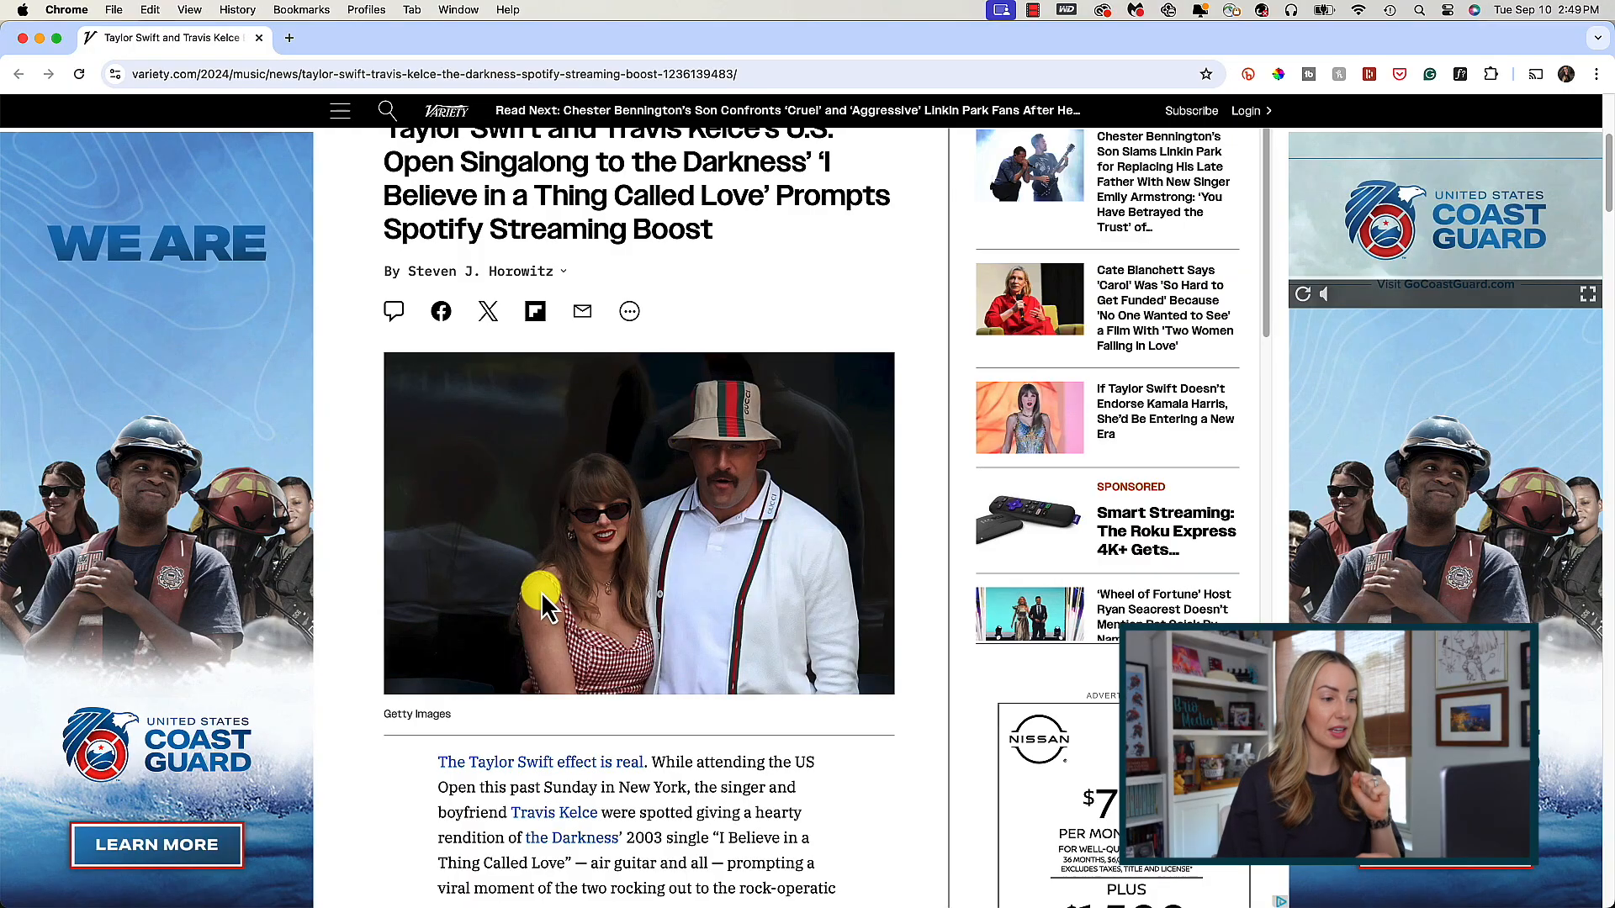
pyautogui.moveTo(483, 540)
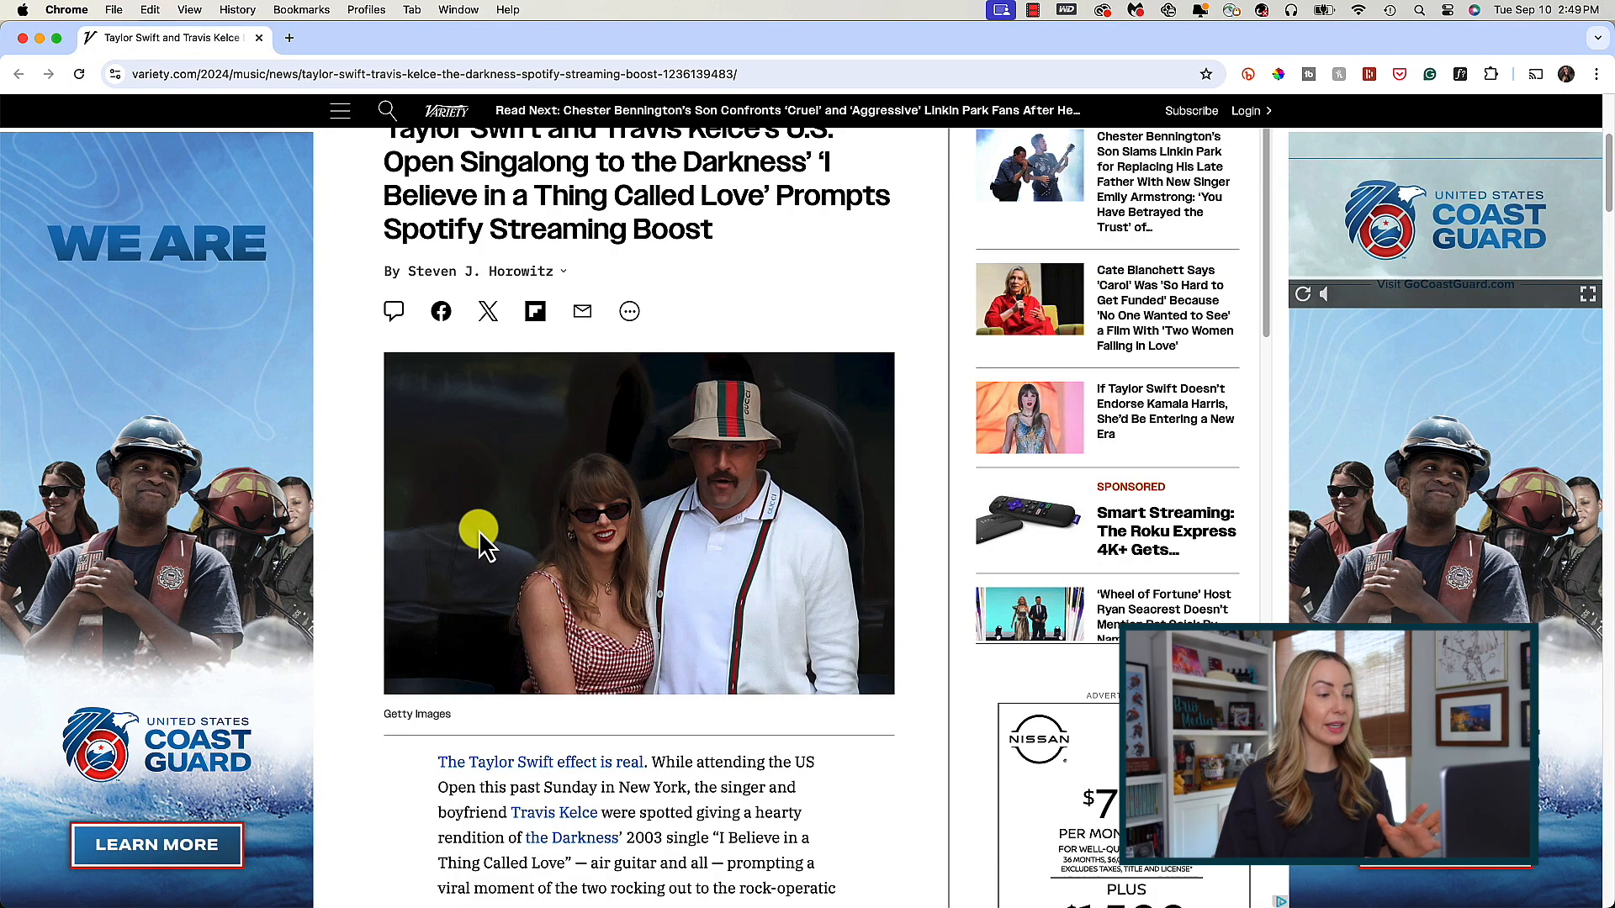
pyautogui.moveTo(893, 277)
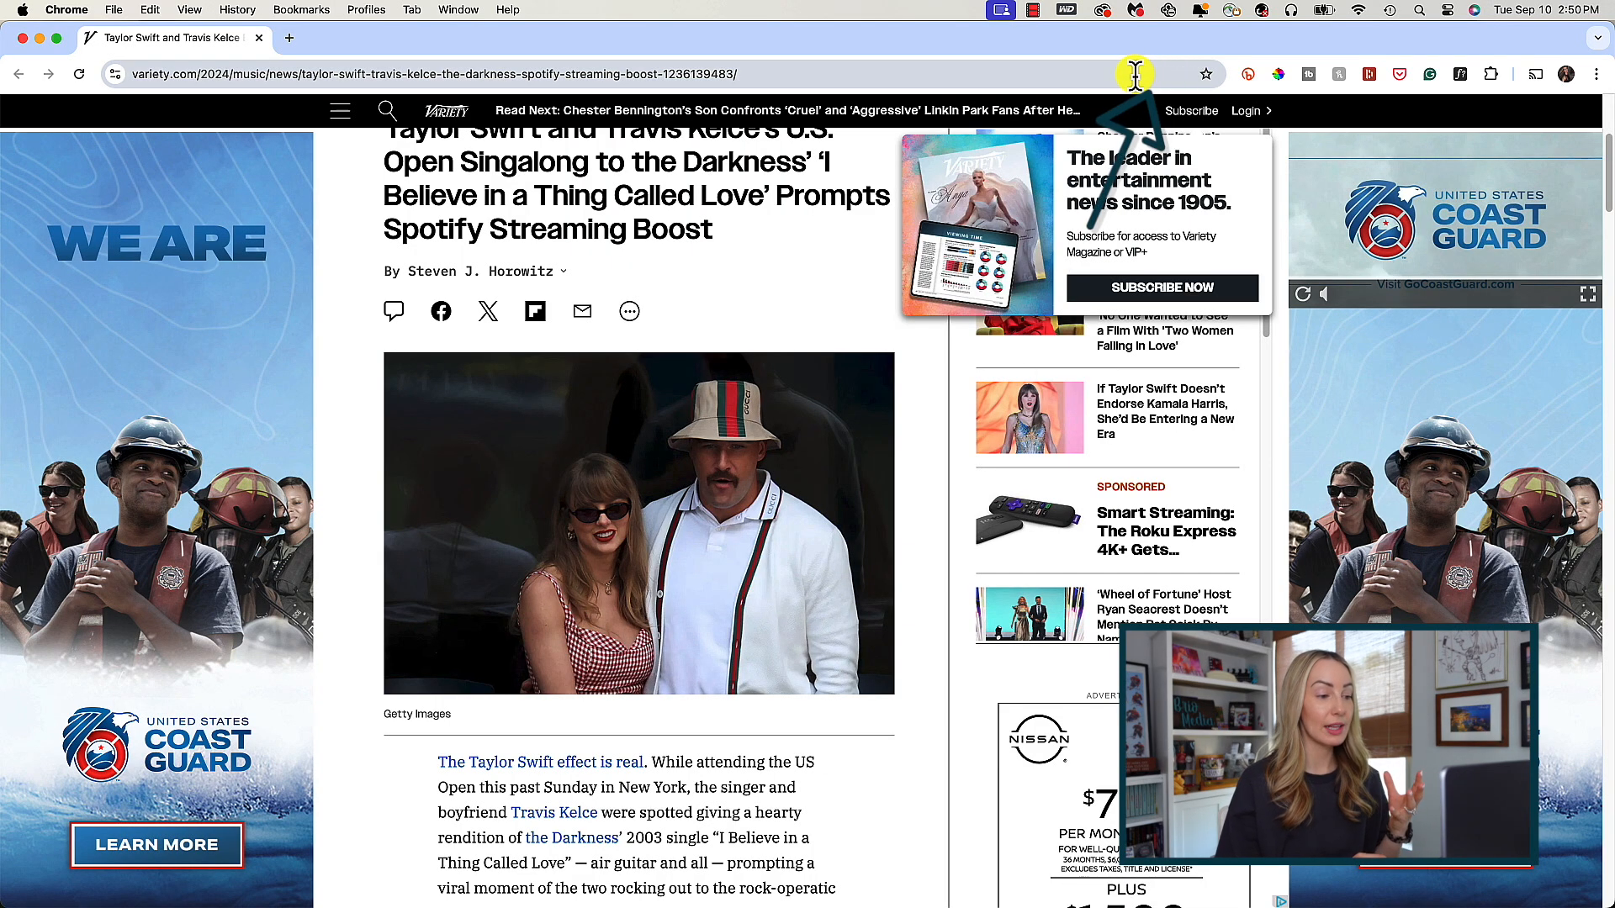
pyautogui.click(442, 73)
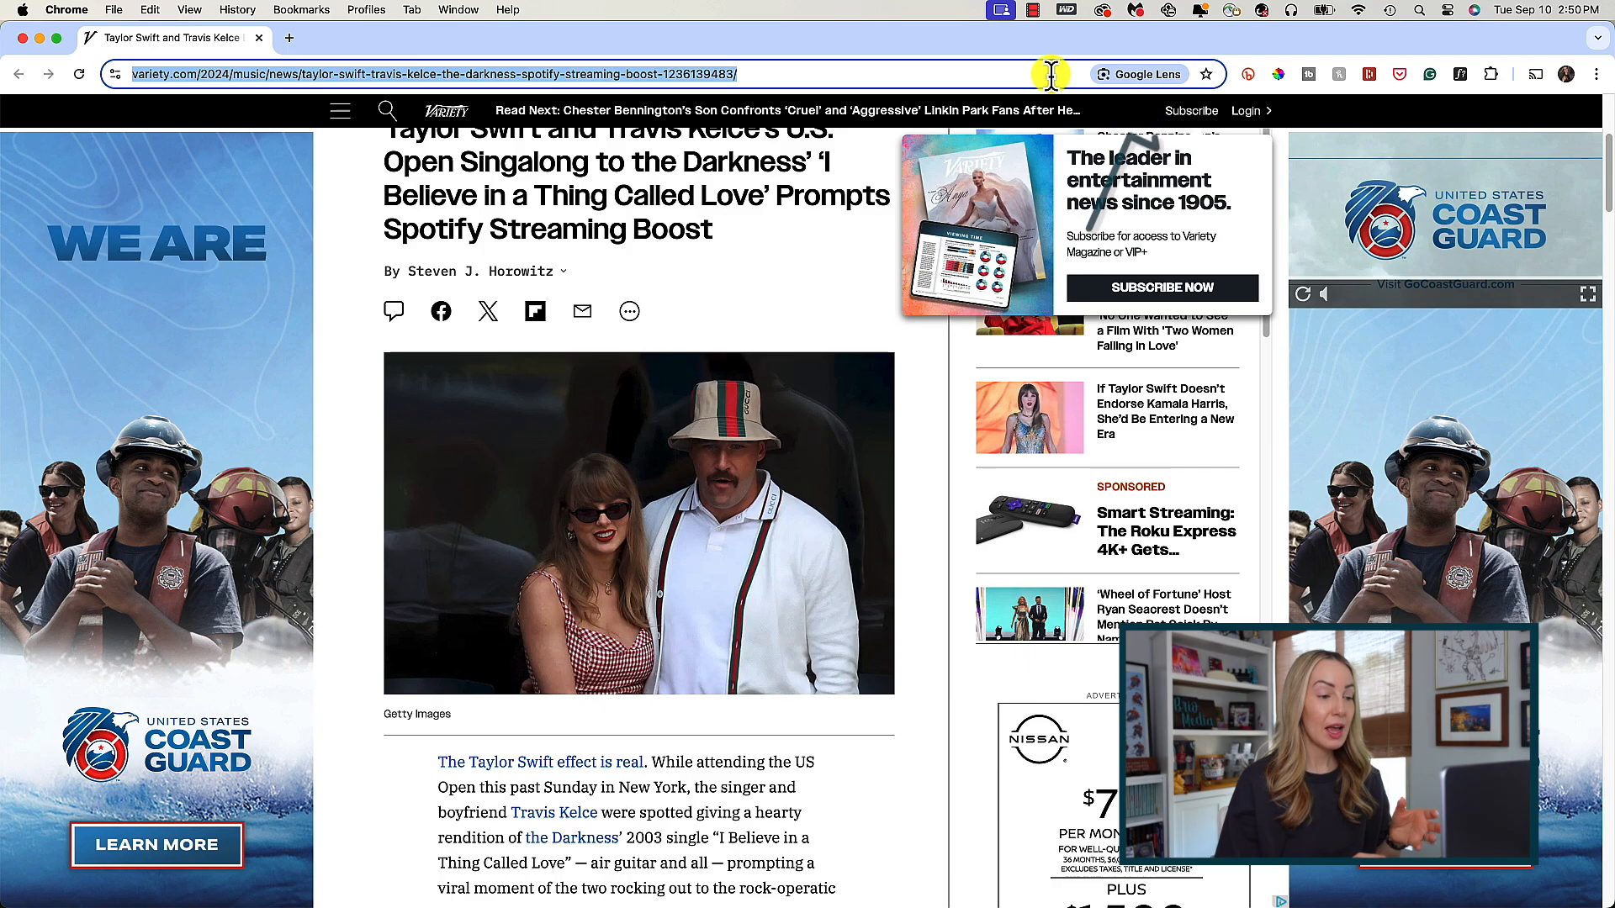
pyautogui.moveTo(1145, 72)
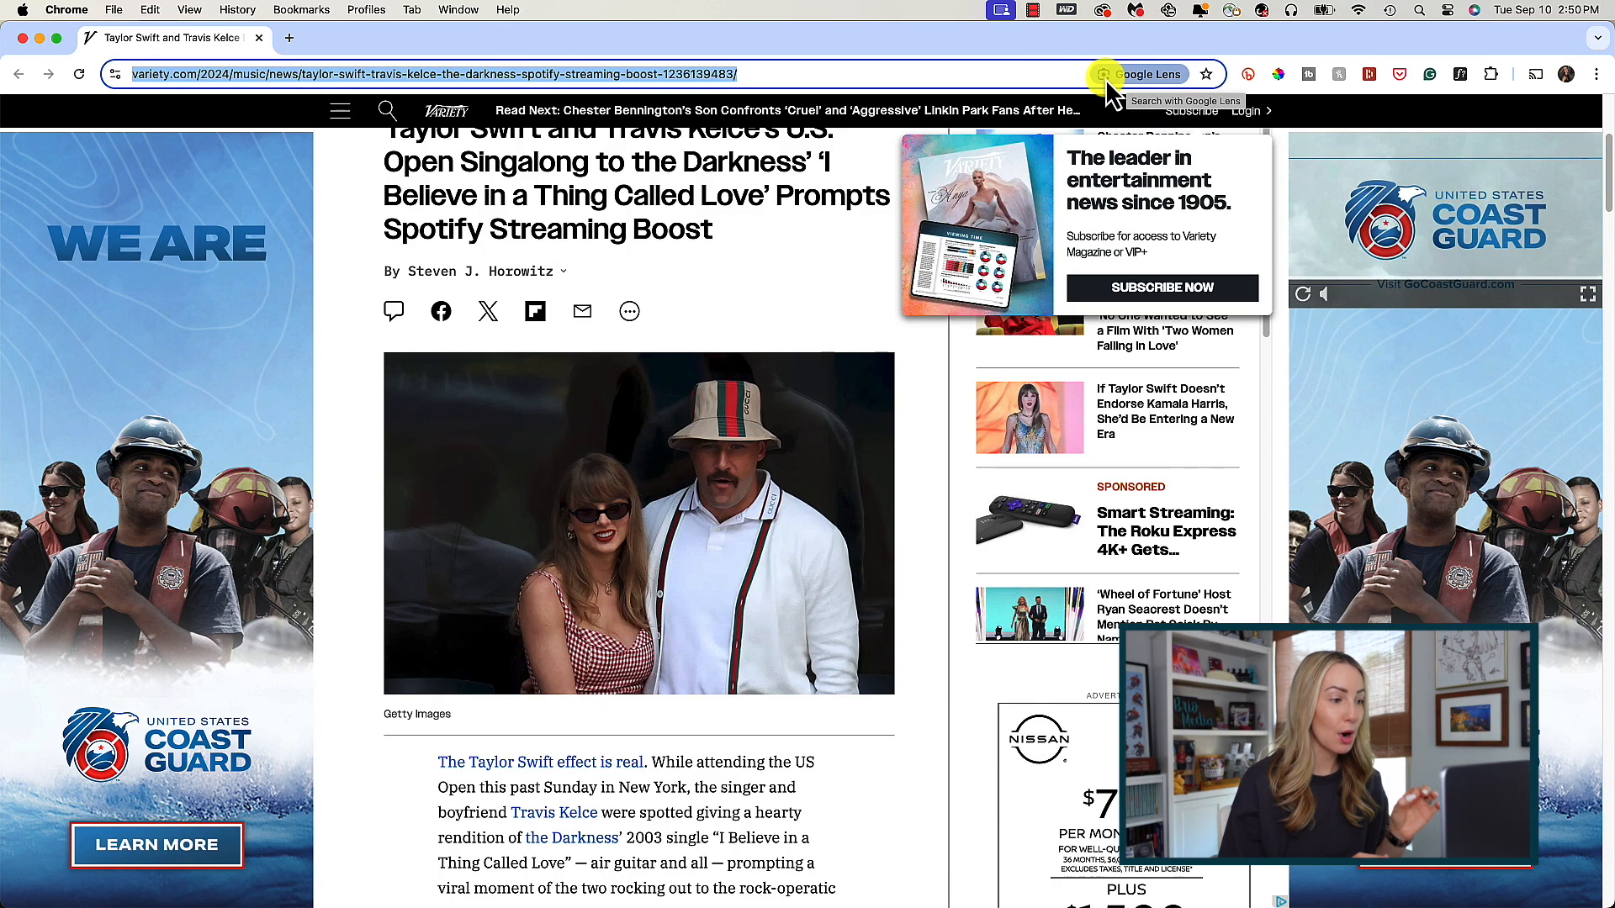
# Search the red checked dress with Google Lens and open a matching Instagram image result
pyautogui.click(1105, 72)
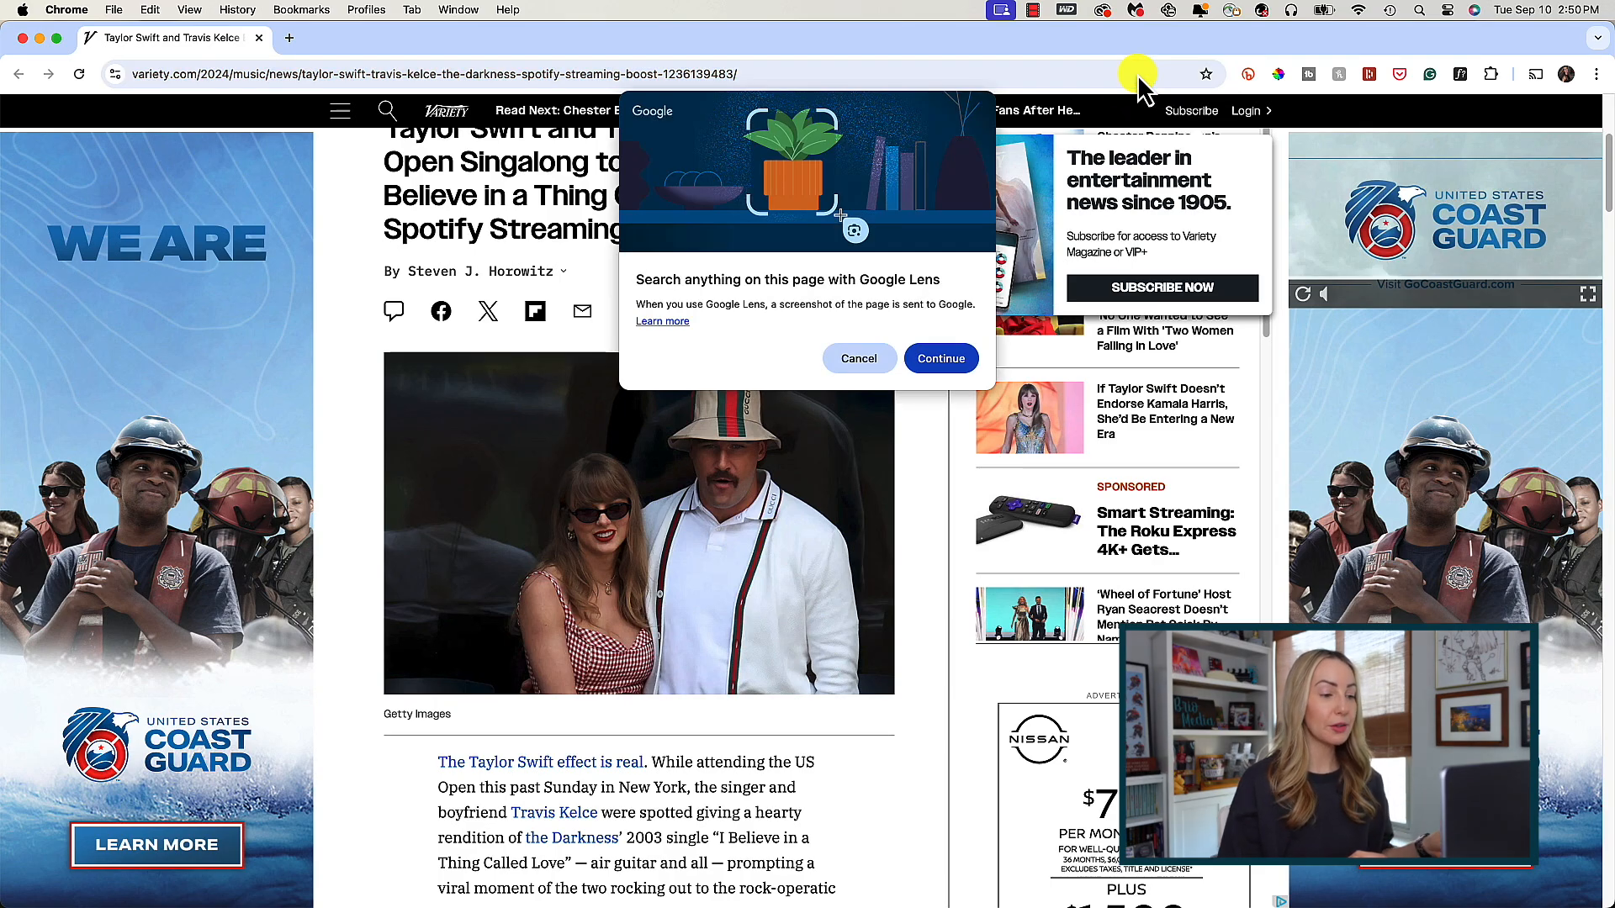
pyautogui.moveTo(936, 300)
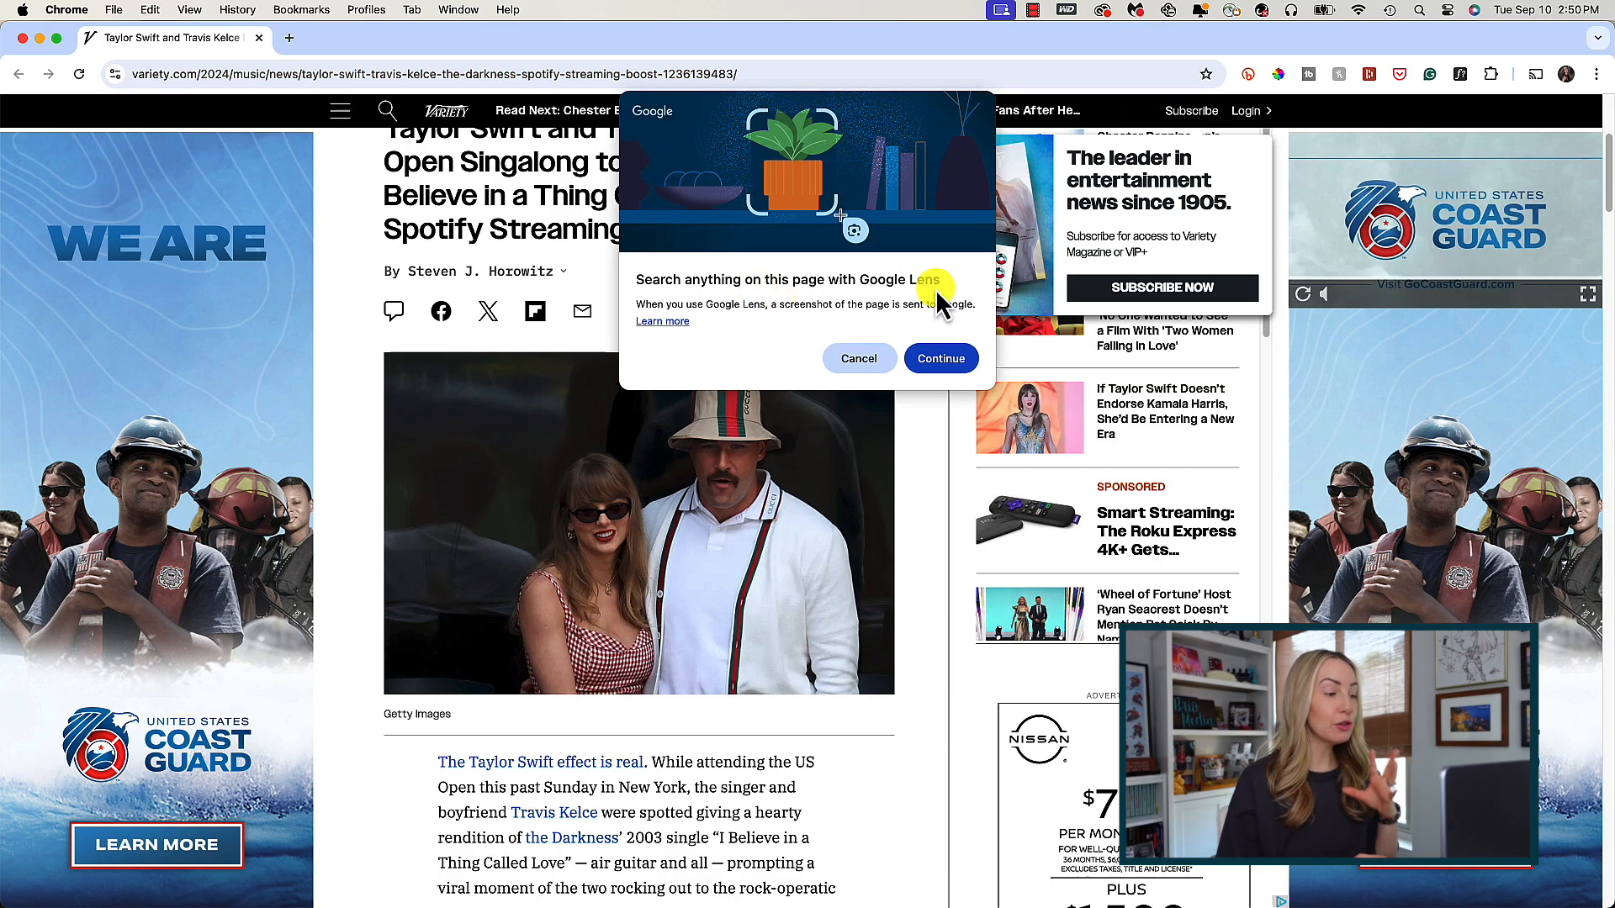
pyautogui.click(939, 357)
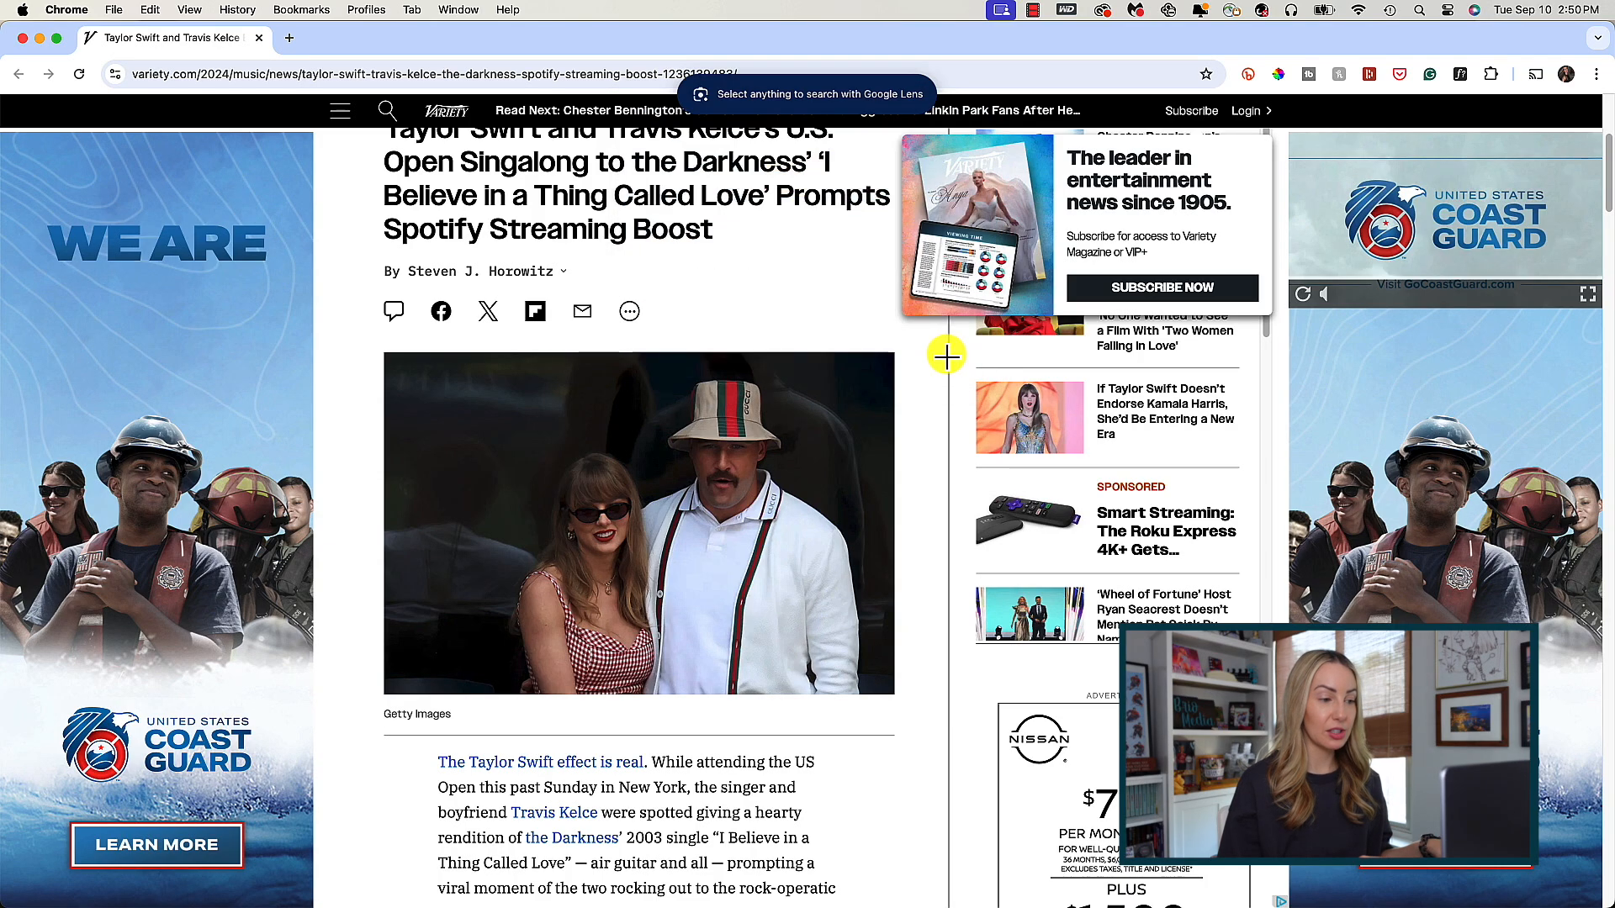
pyautogui.moveTo(718, 515)
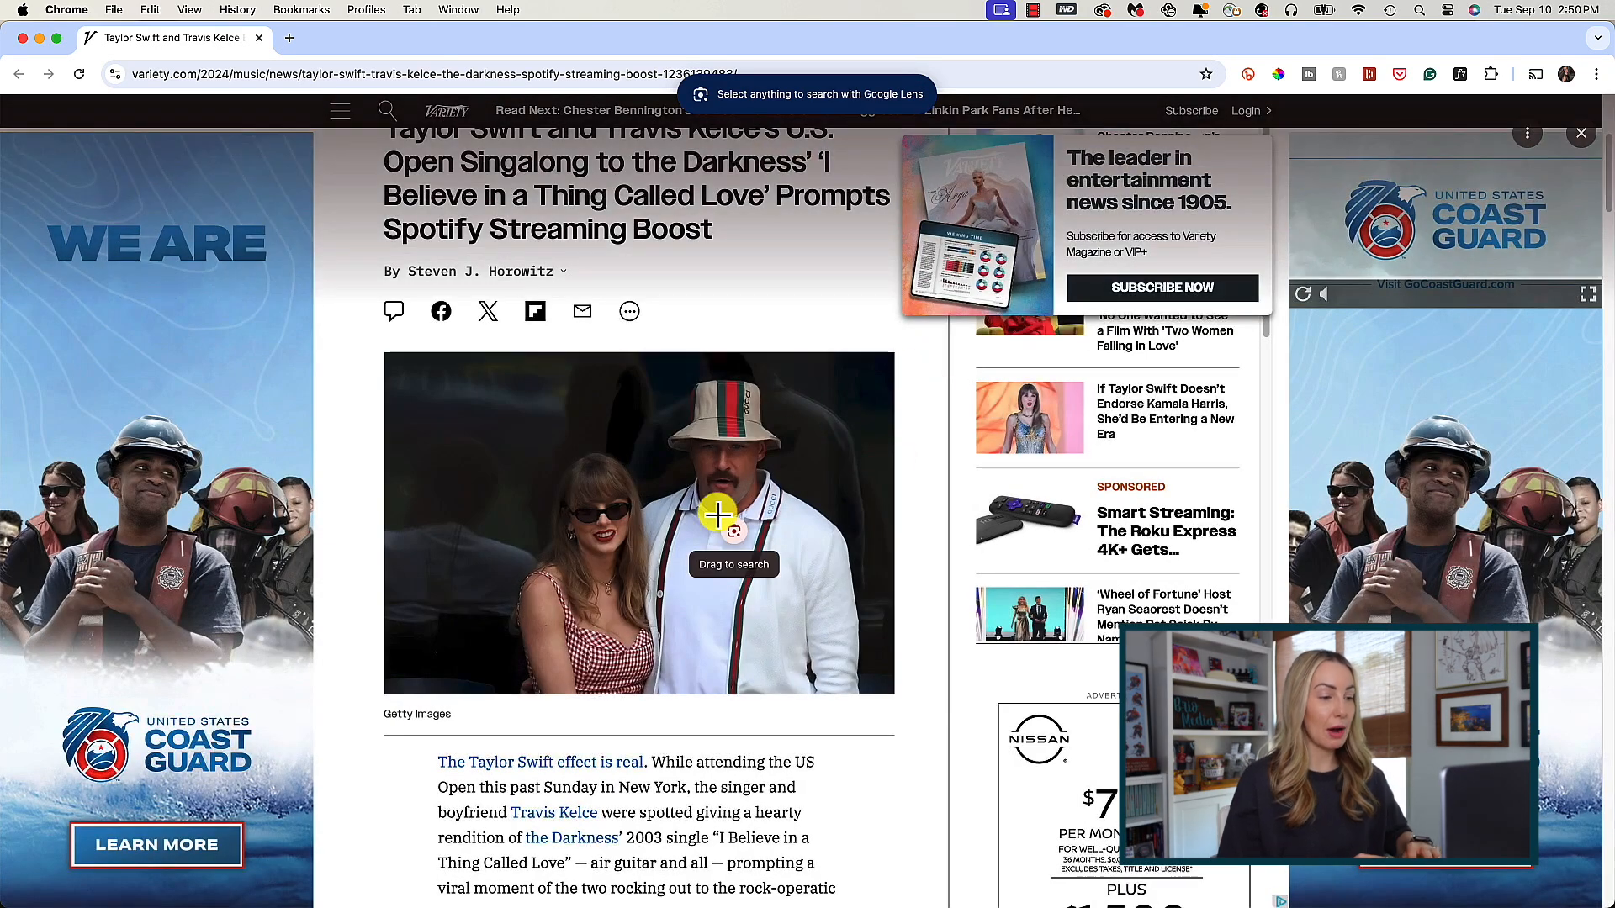
pyautogui.moveTo(499, 557)
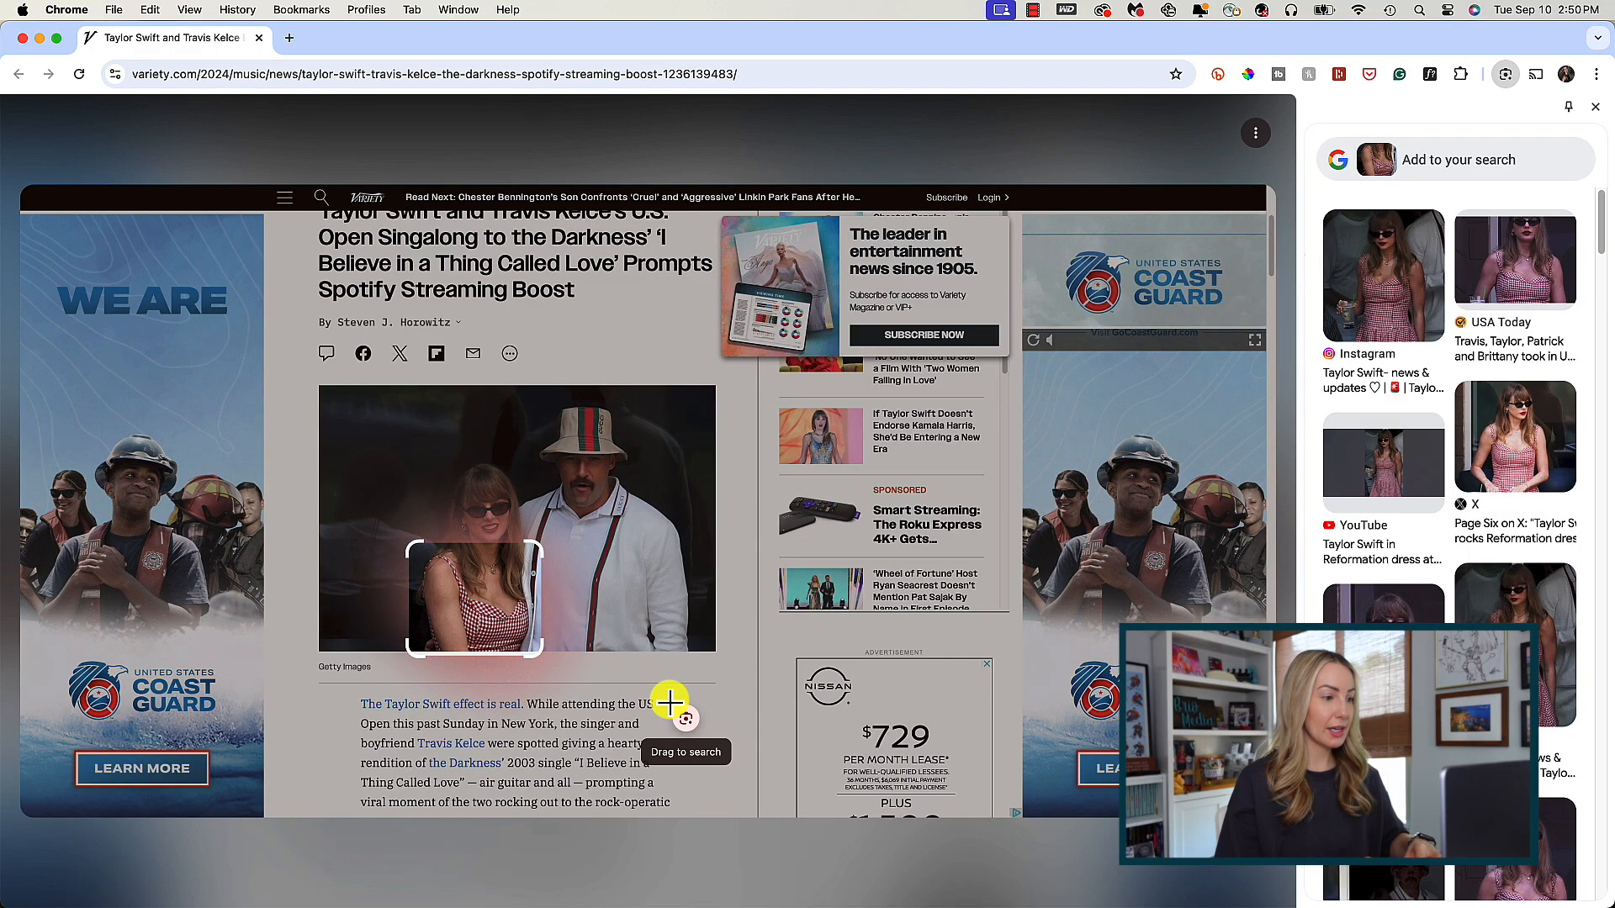
pyautogui.moveTo(741, 642)
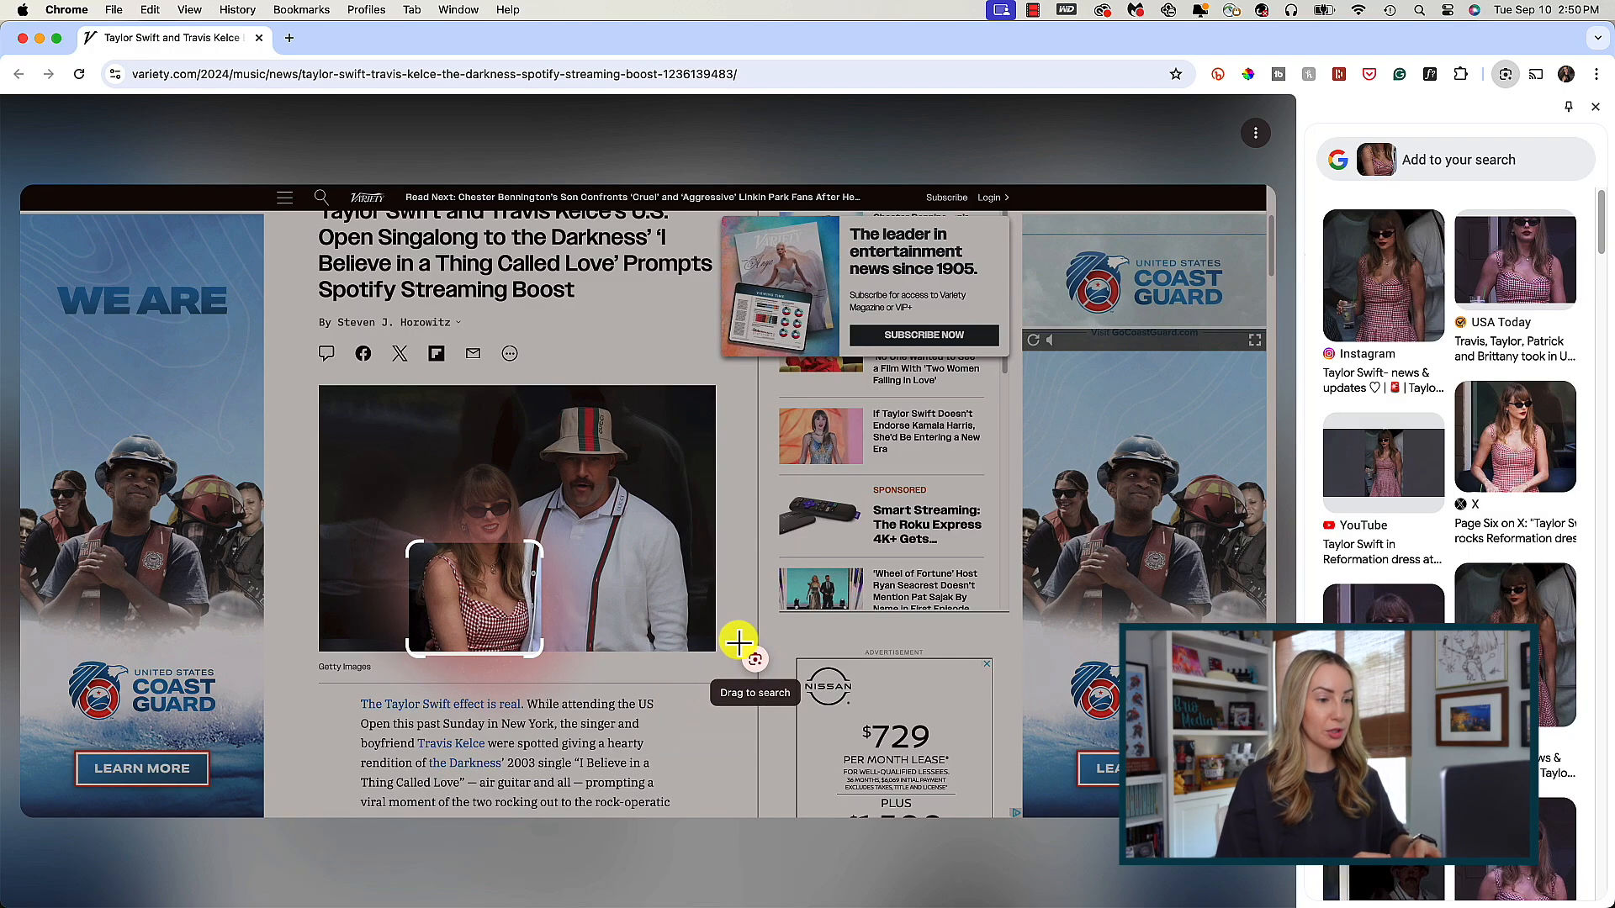
pyautogui.moveTo(1292, 426)
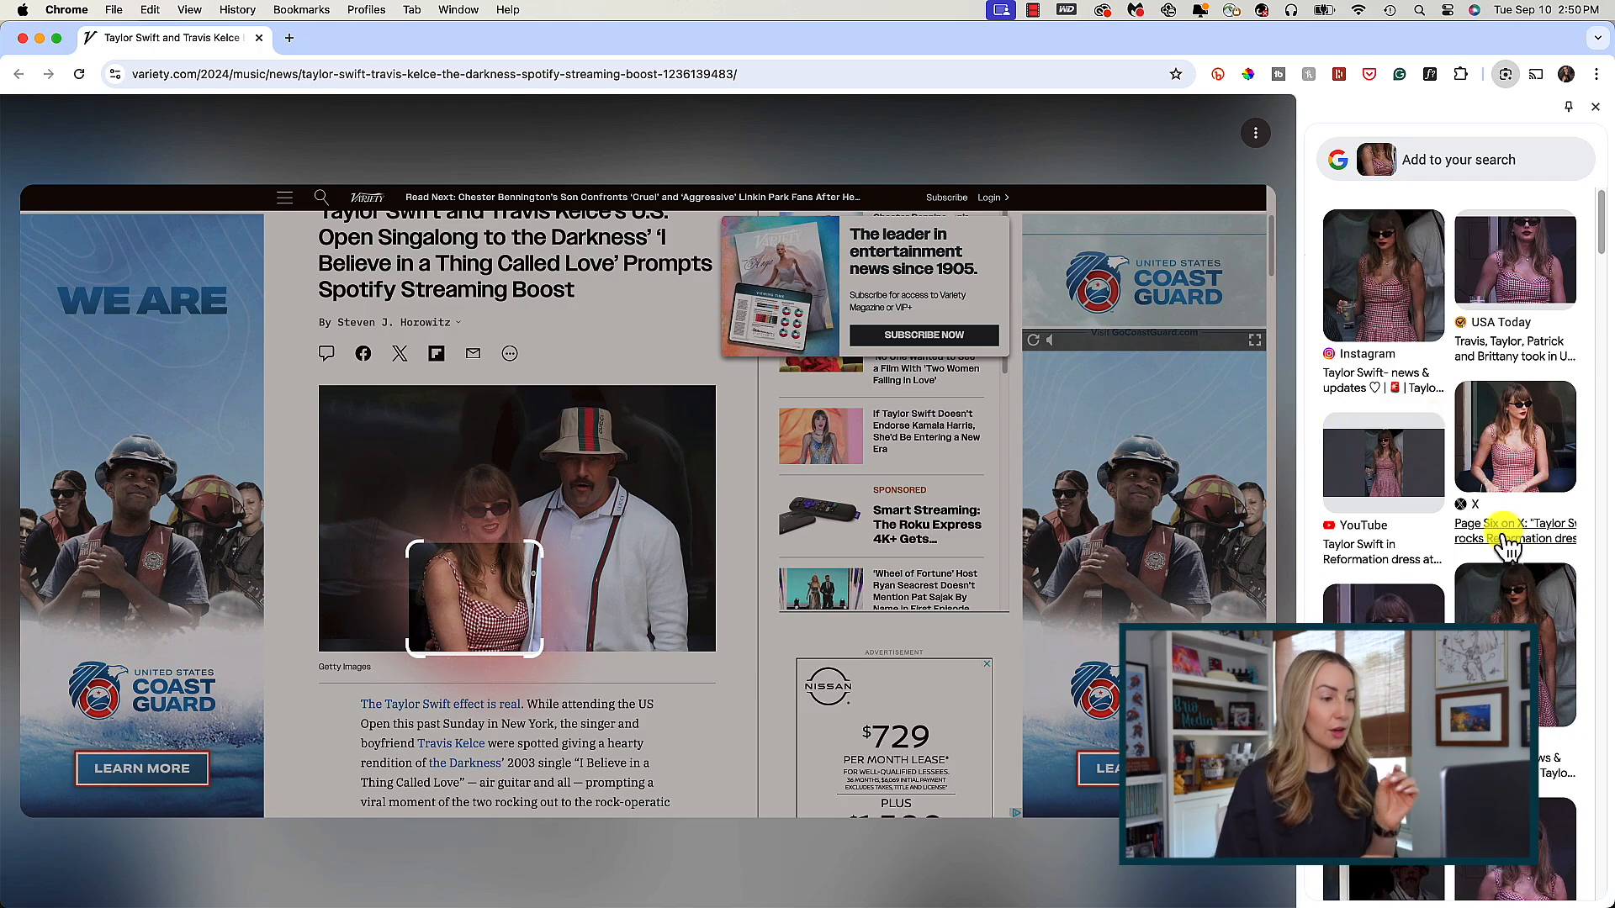
pyautogui.click(1382, 274)
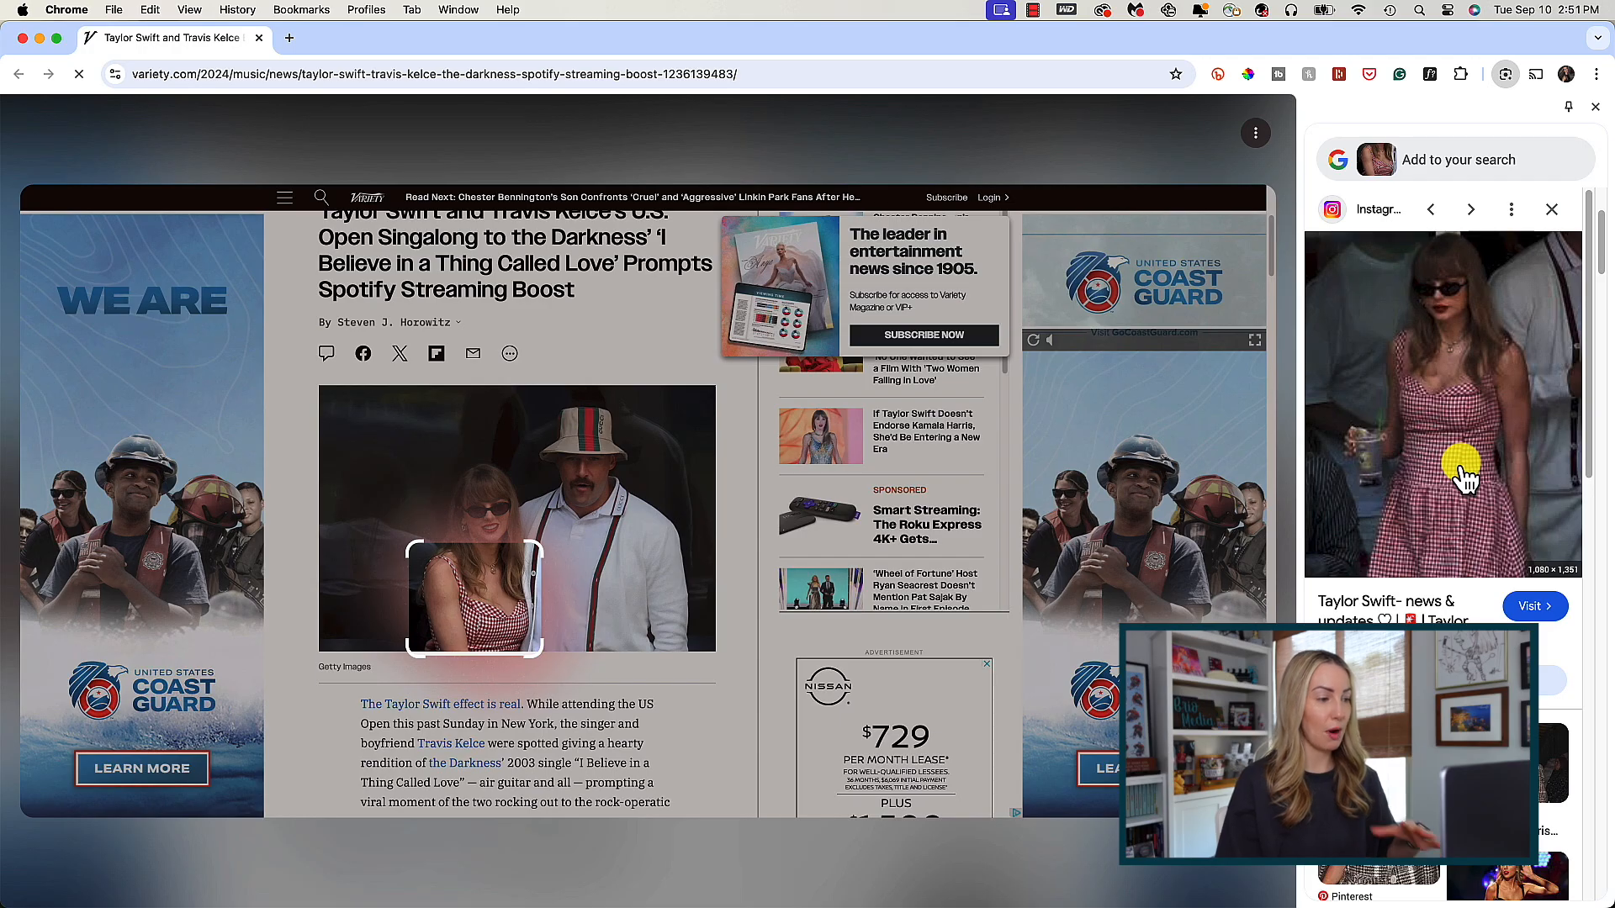
pyautogui.moveTo(1552, 210)
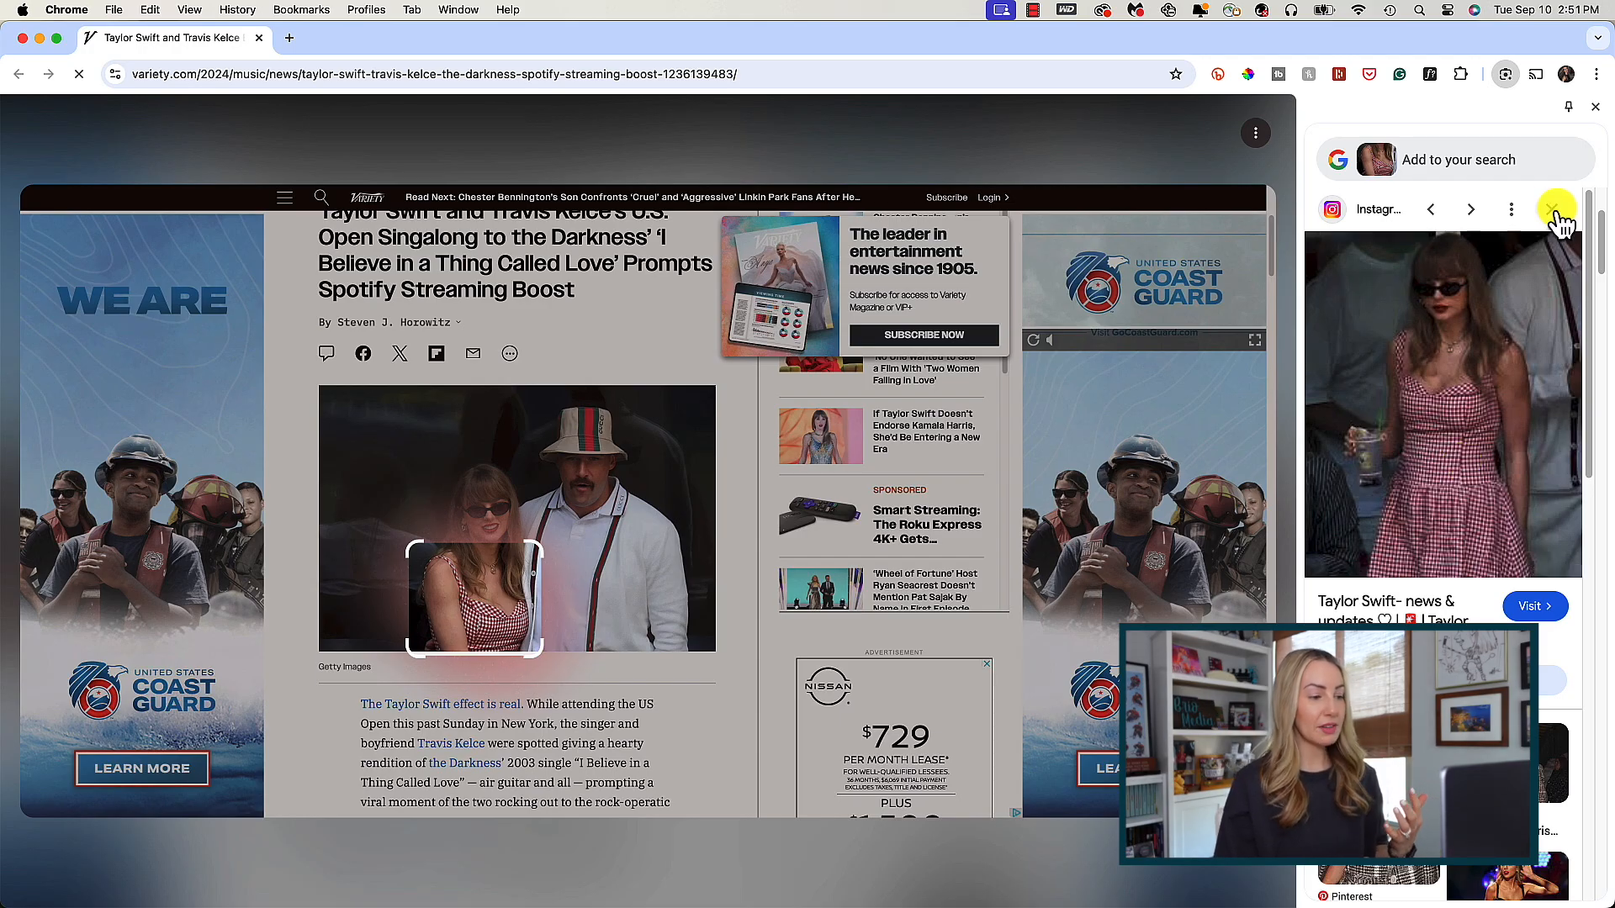
# Search Travis Kelce's hat with Lens and open the $620 Gucci bucket hat result
pyautogui.click(1595, 106)
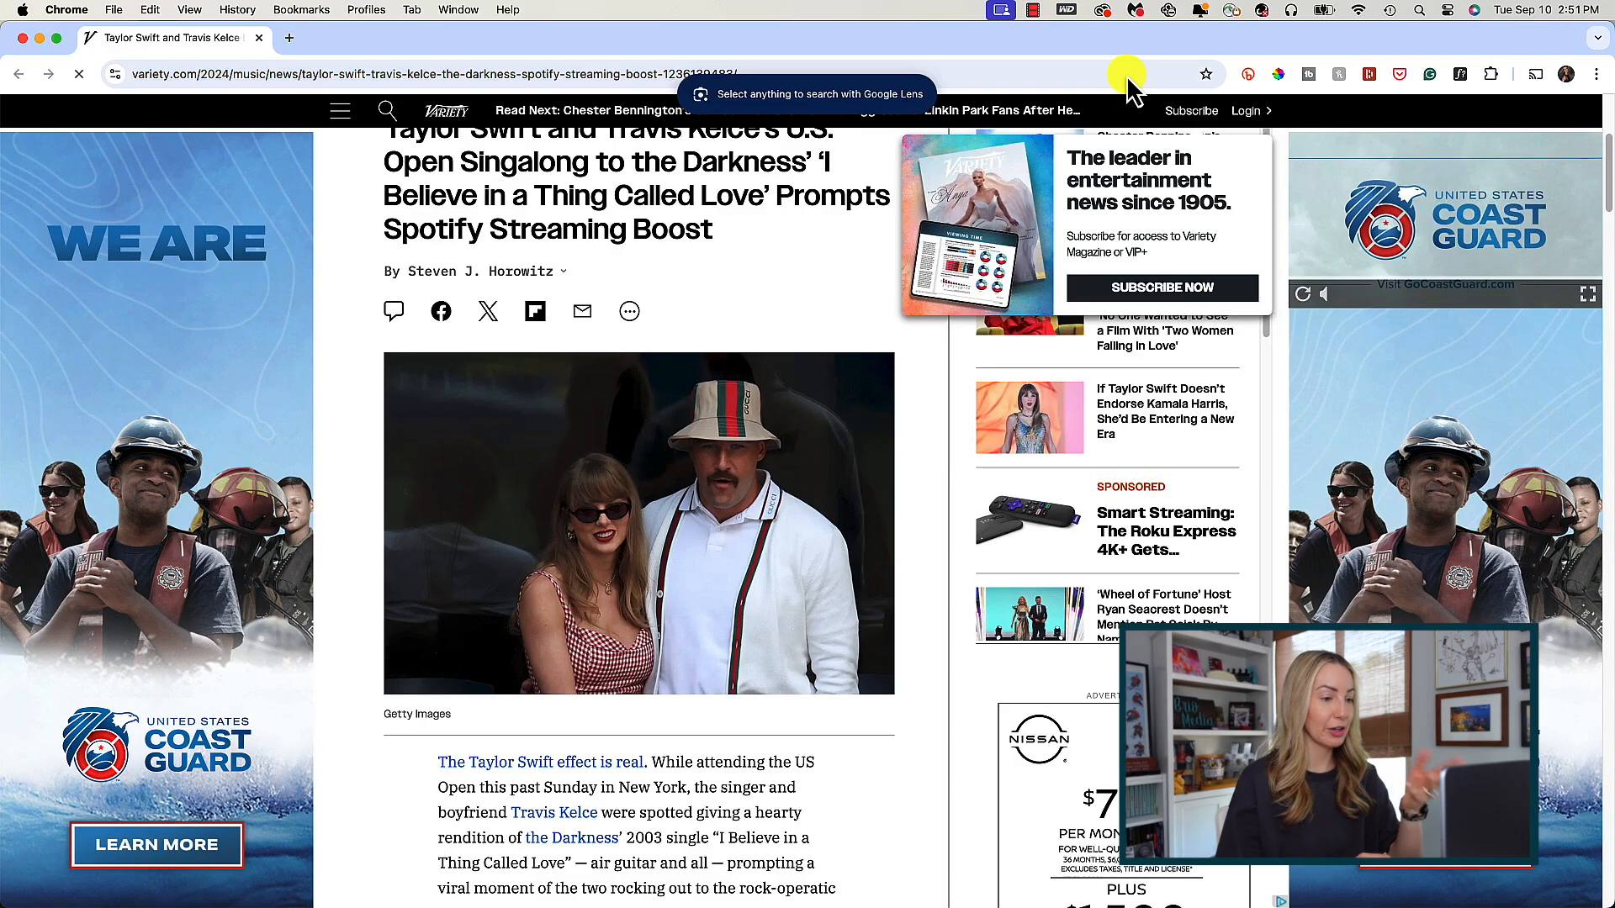
pyautogui.moveTo(663, 373)
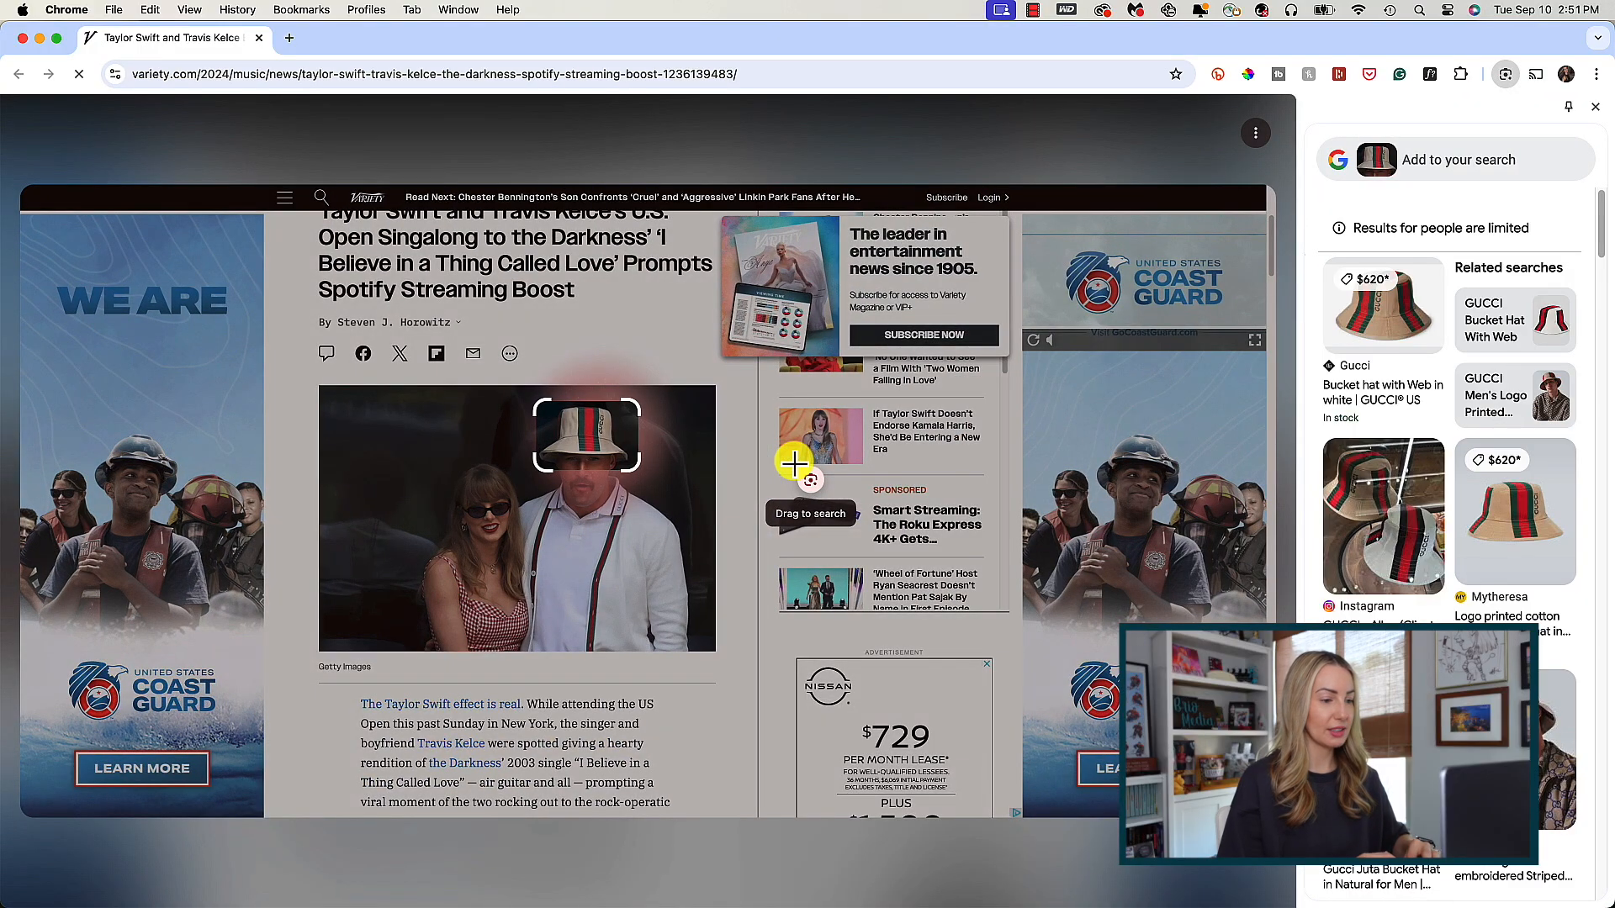
pyautogui.moveTo(1406, 400)
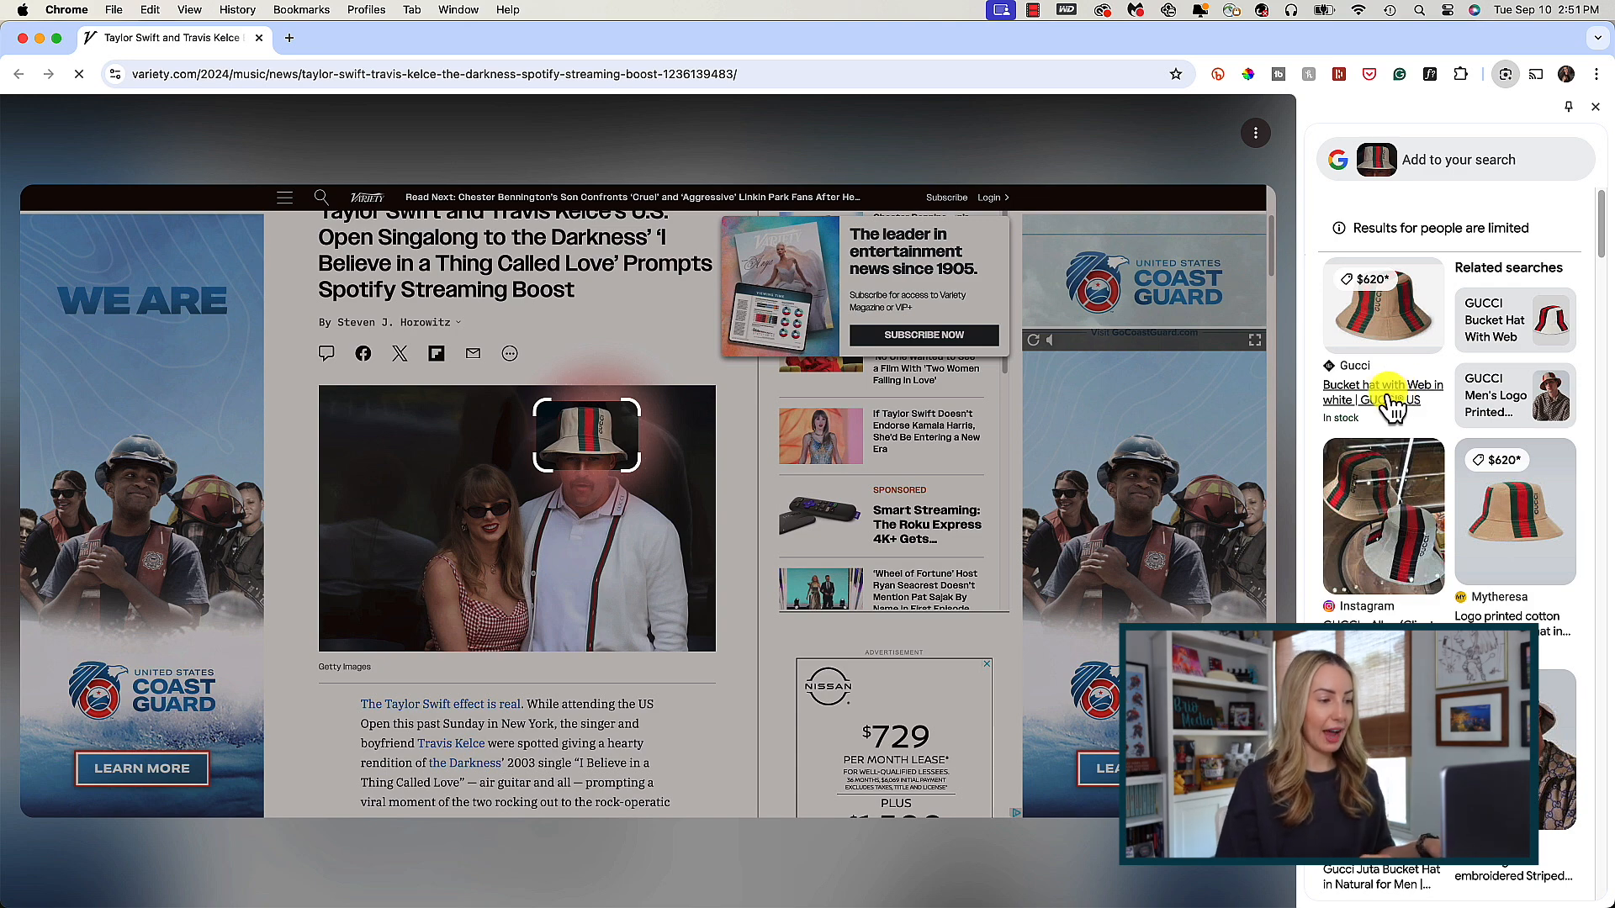
pyautogui.click(1376, 399)
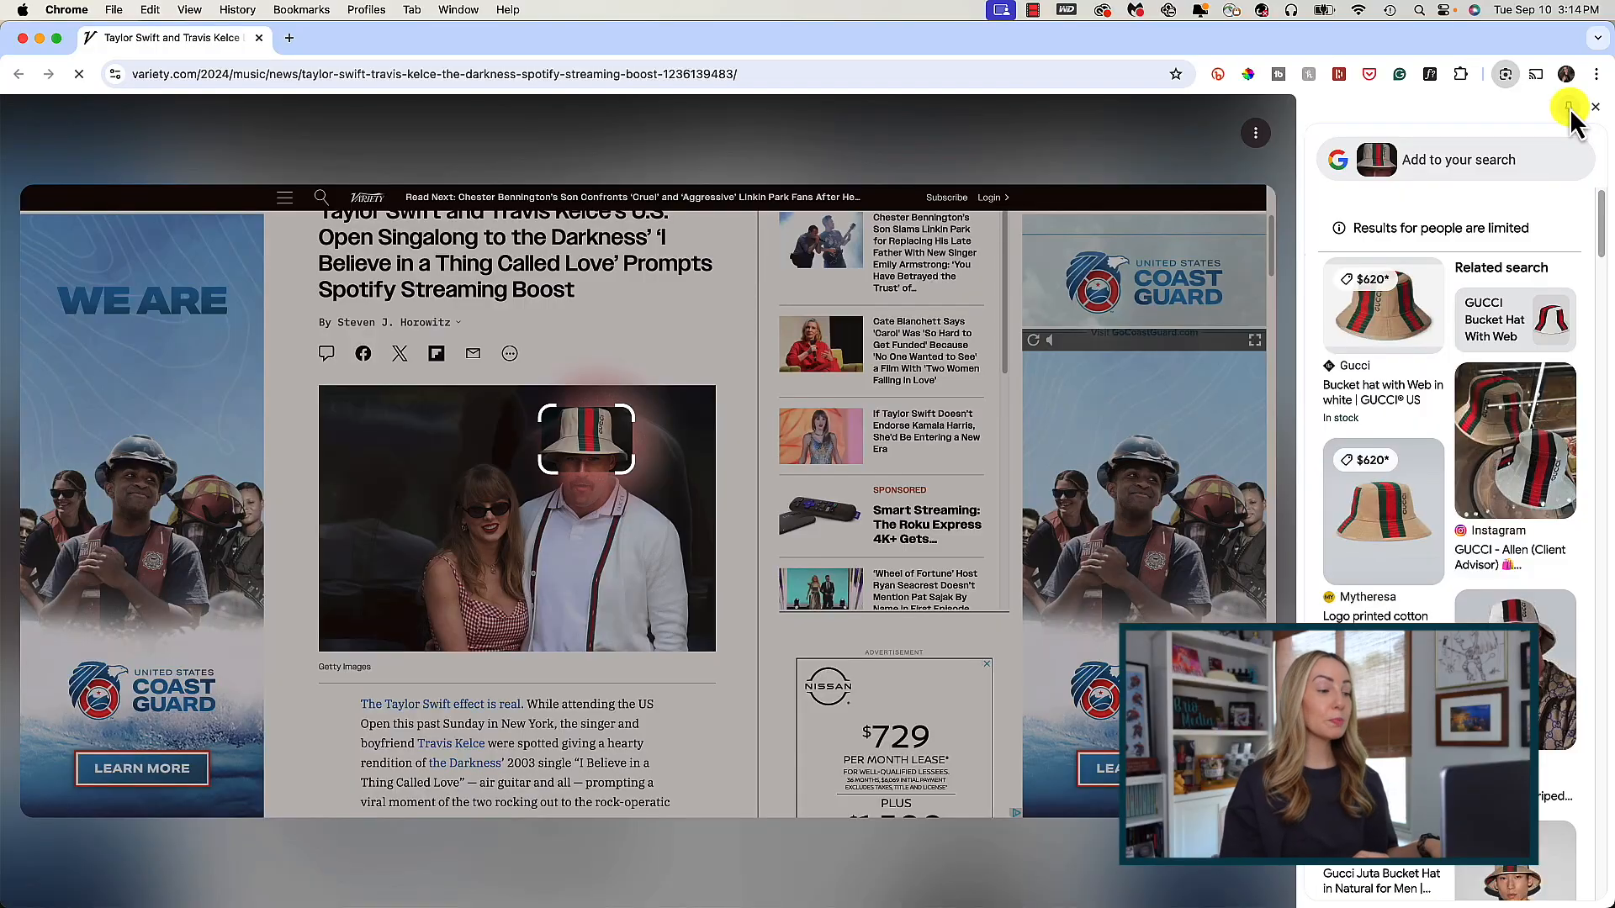
pyautogui.moveTo(1569, 108)
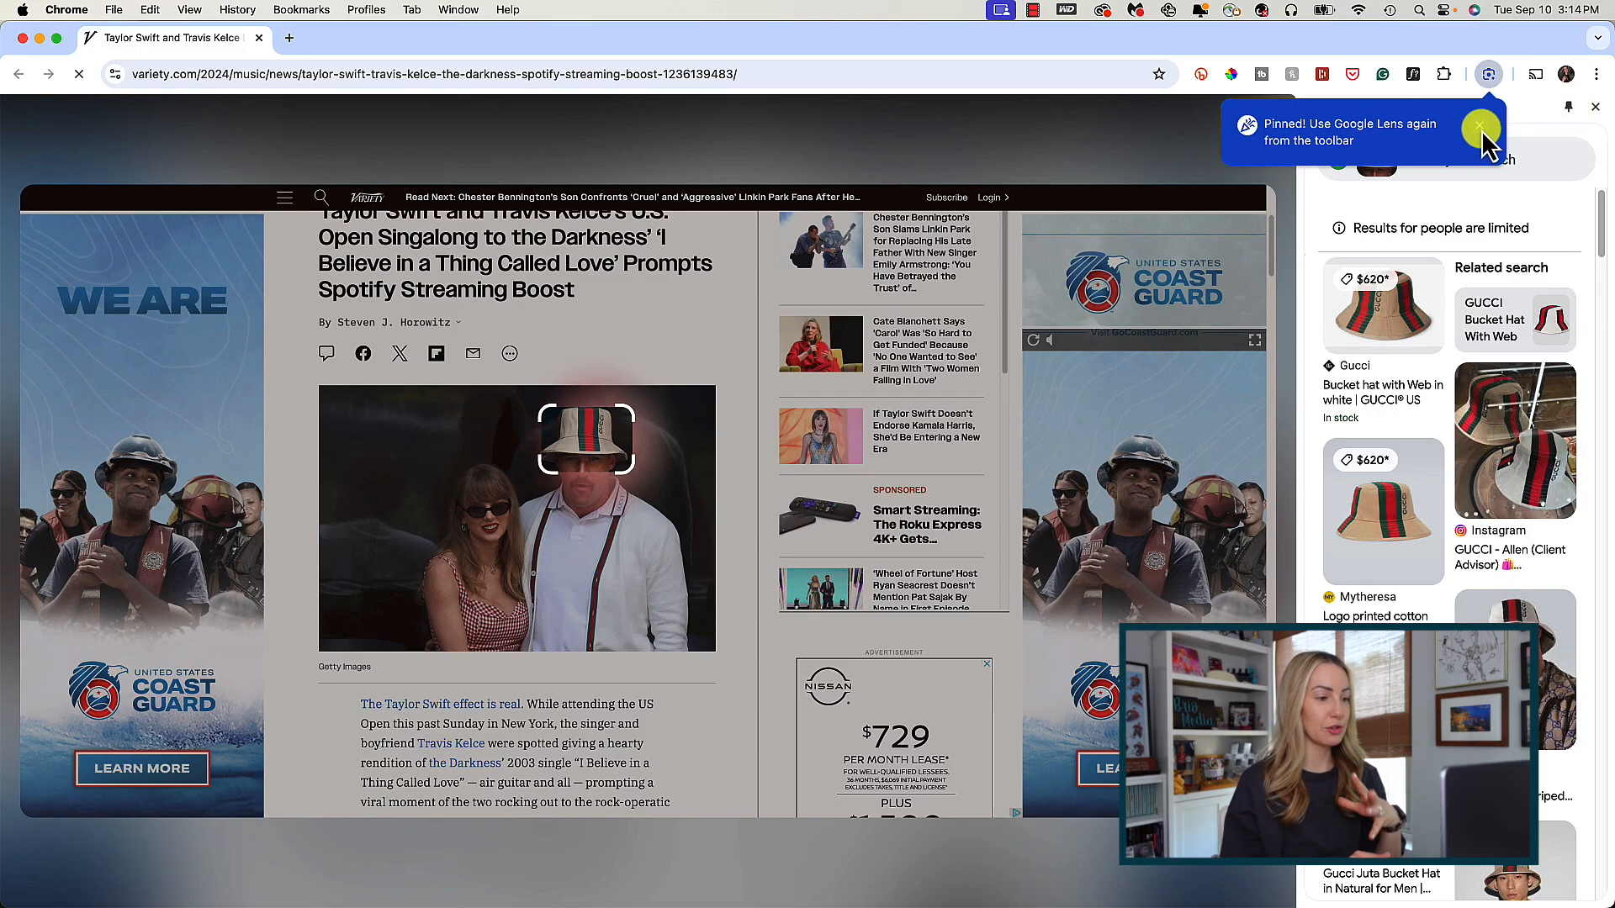
# Start a Google Lens search from the three-dot Chrome menu on the checked dress
pyautogui.click(1480, 128)
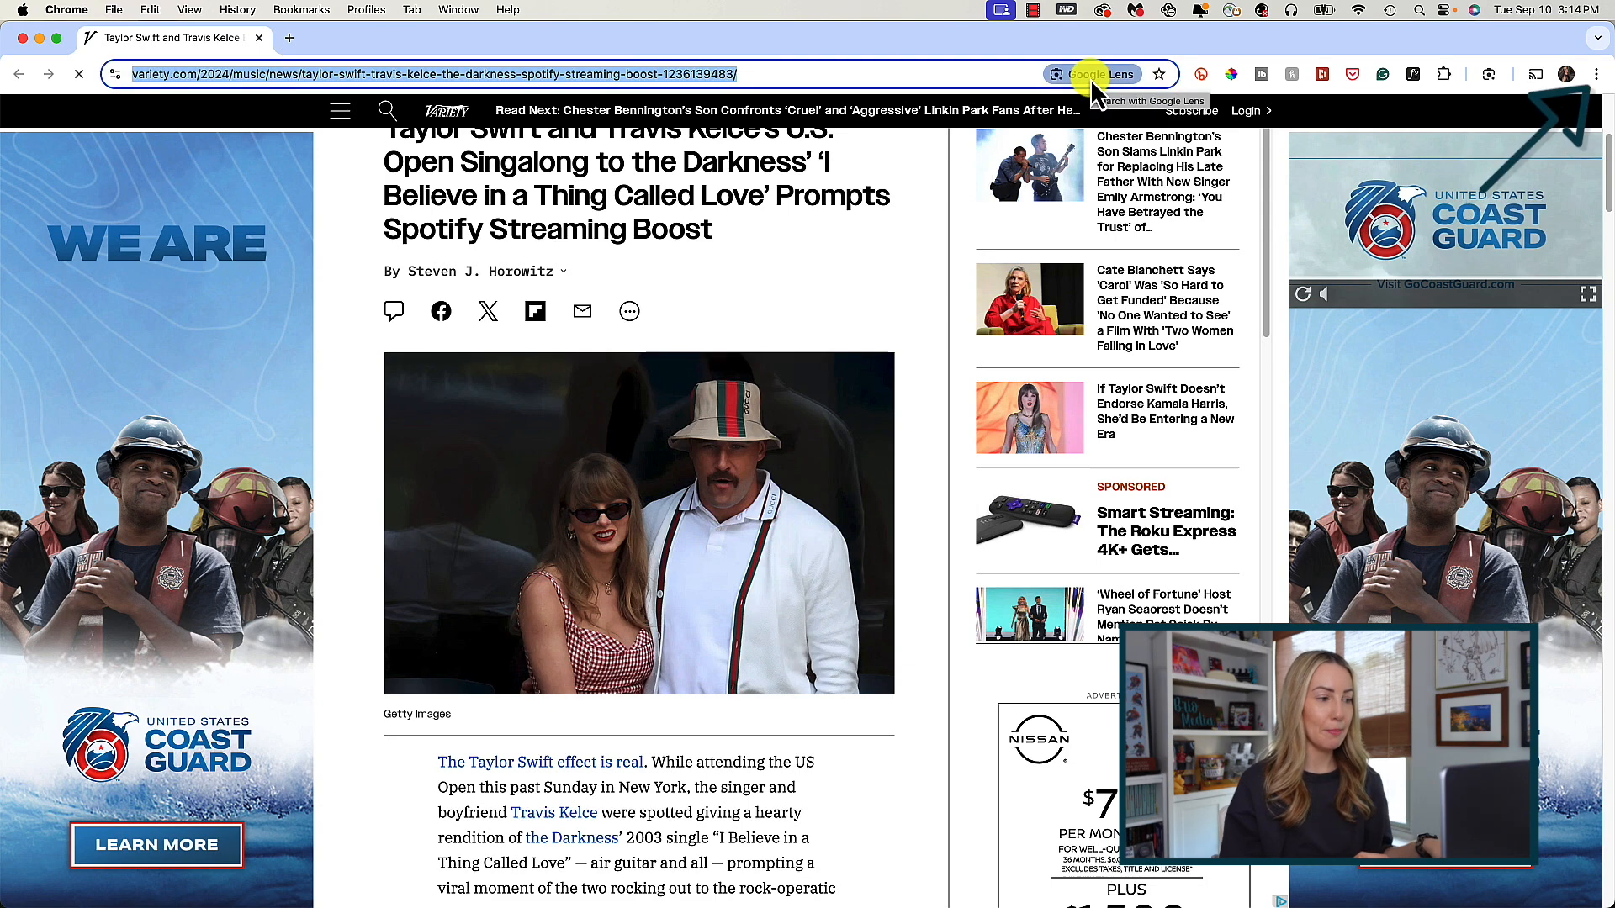
pyautogui.click(1598, 74)
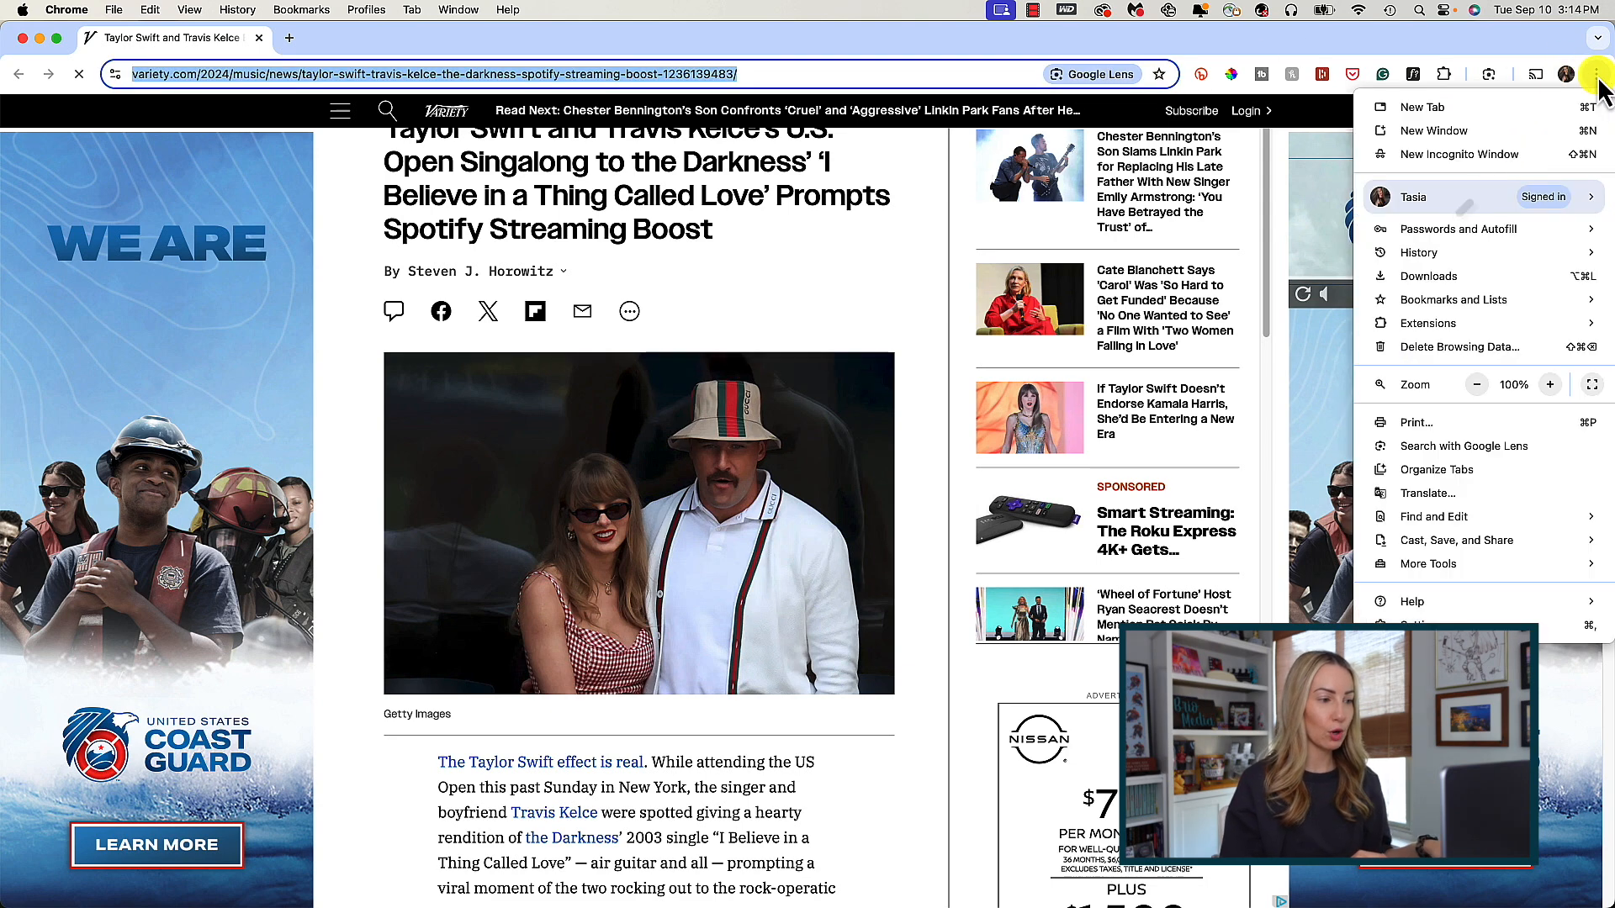
pyautogui.moveTo(1504, 347)
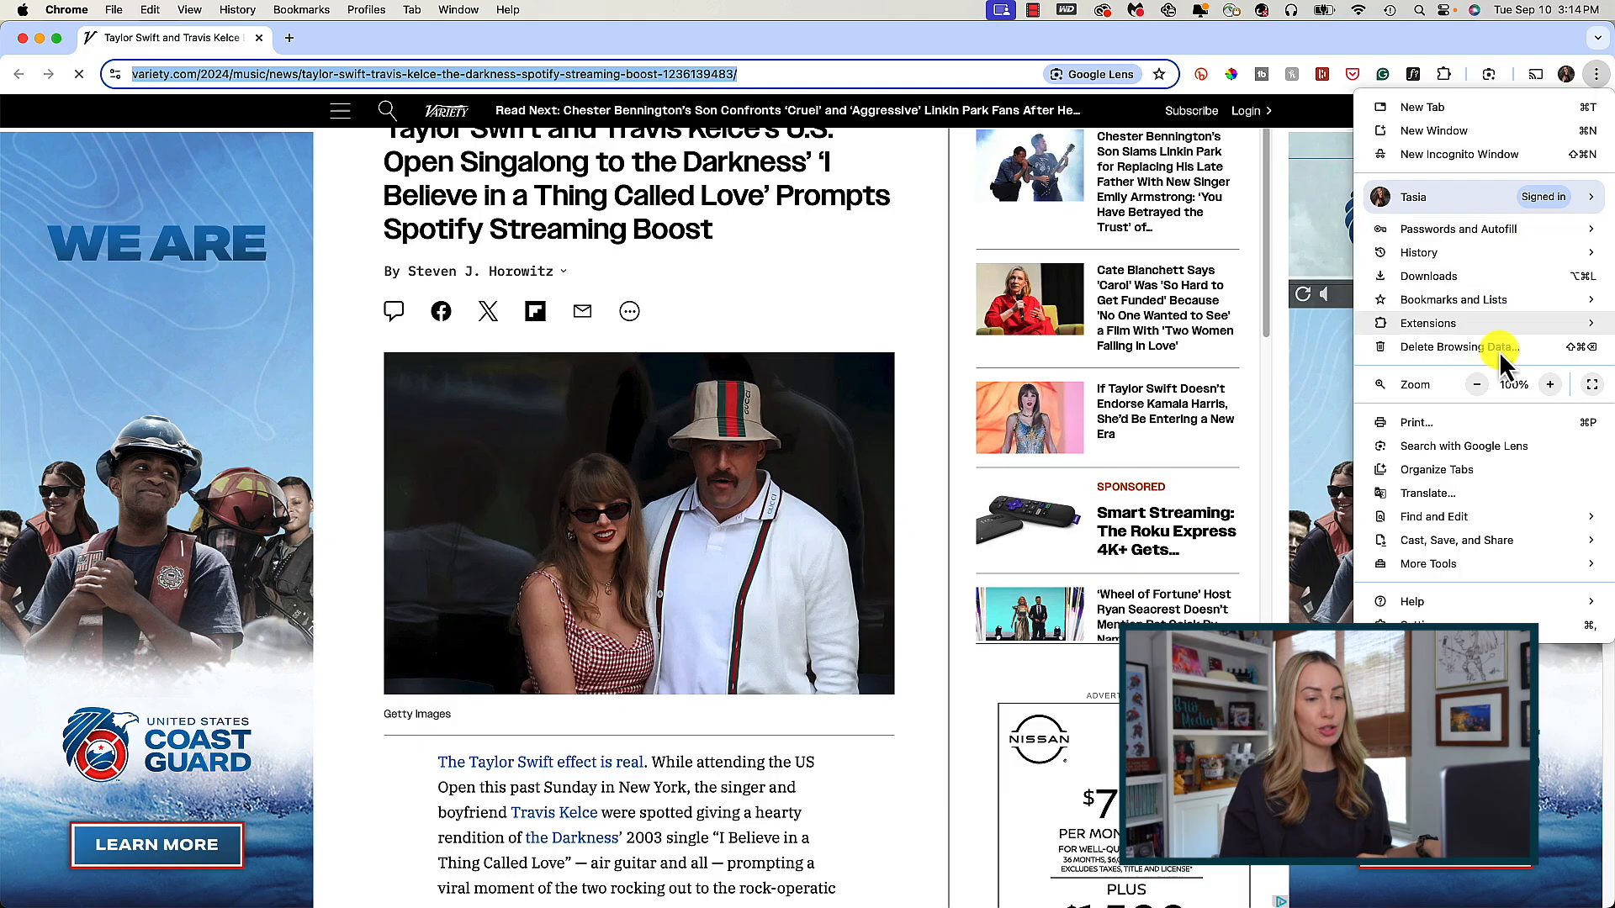
pyautogui.moveTo(1479, 456)
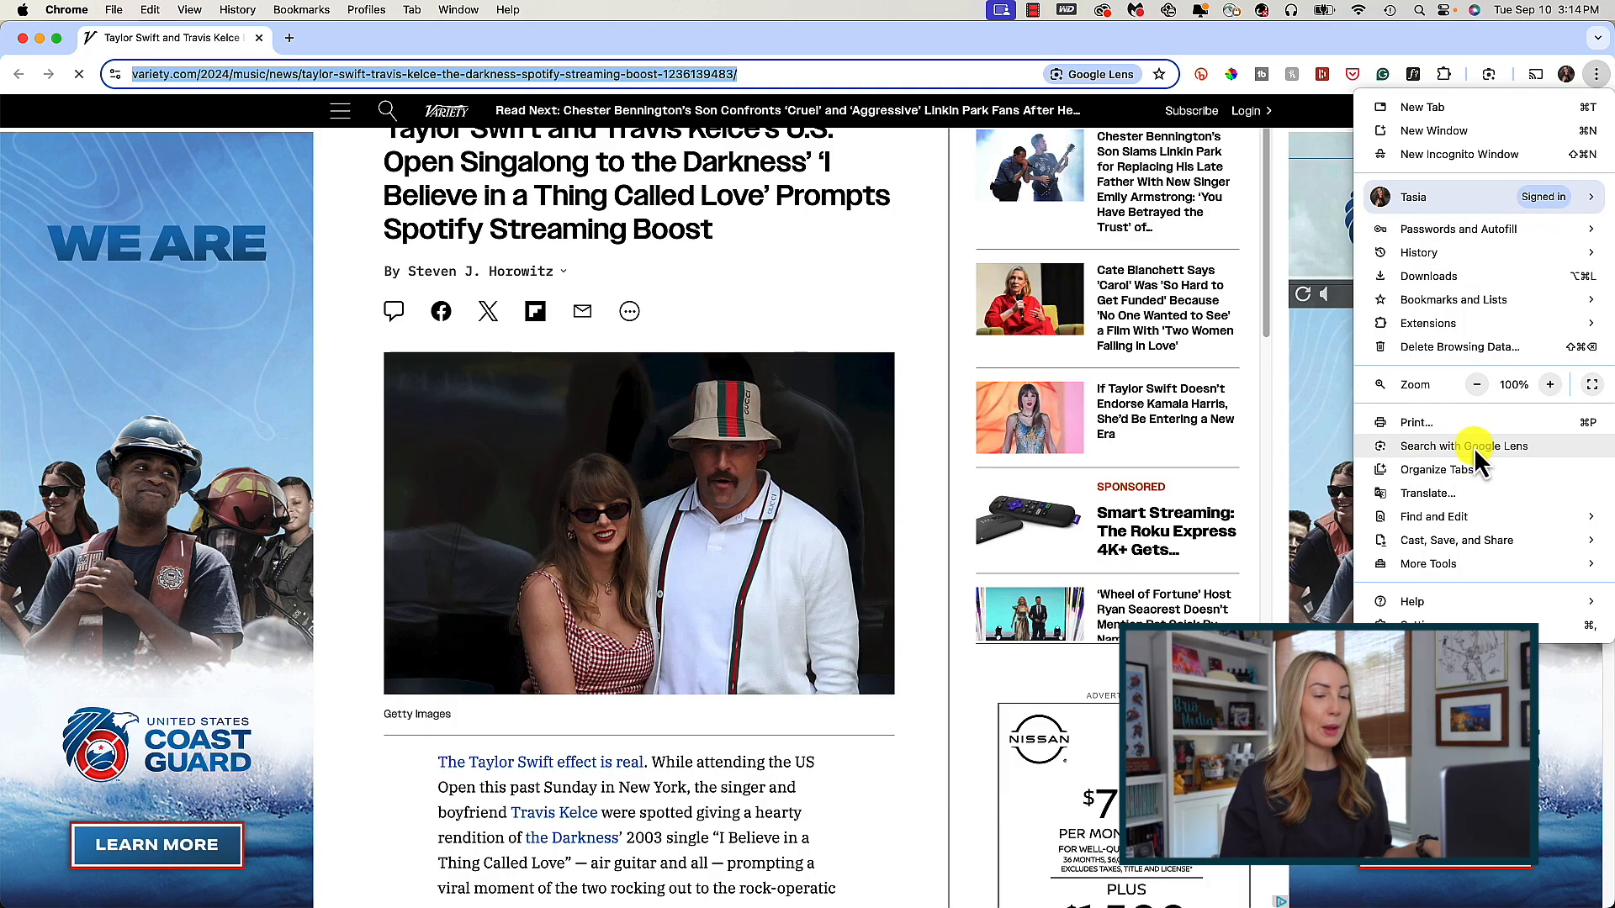
pyautogui.click(1464, 445)
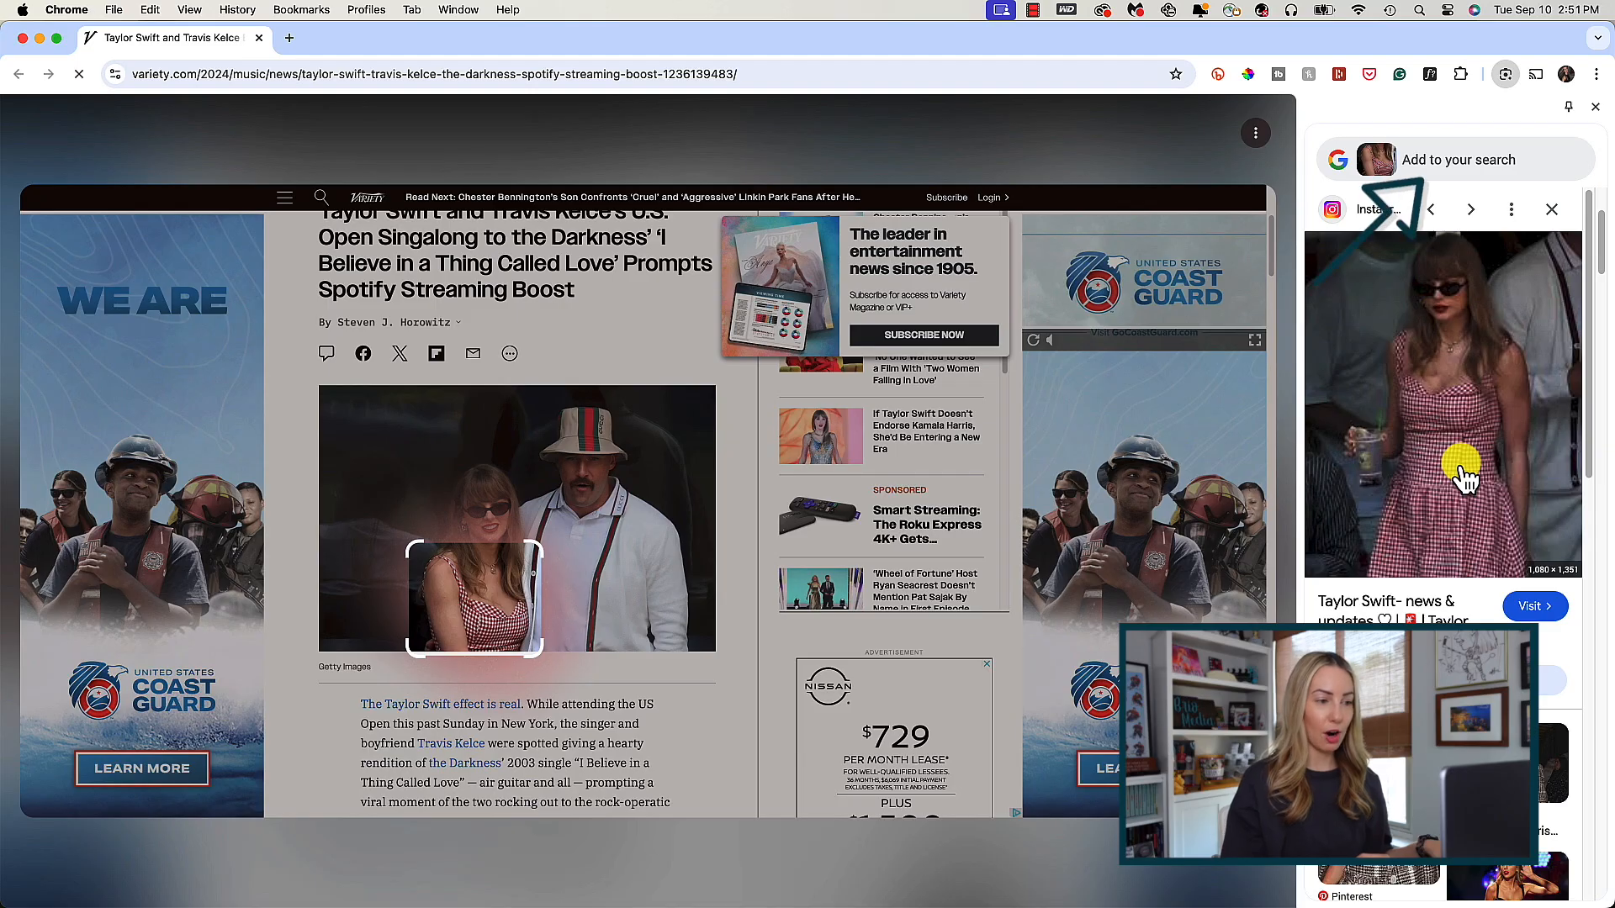
pyautogui.moveTo(1524, 392)
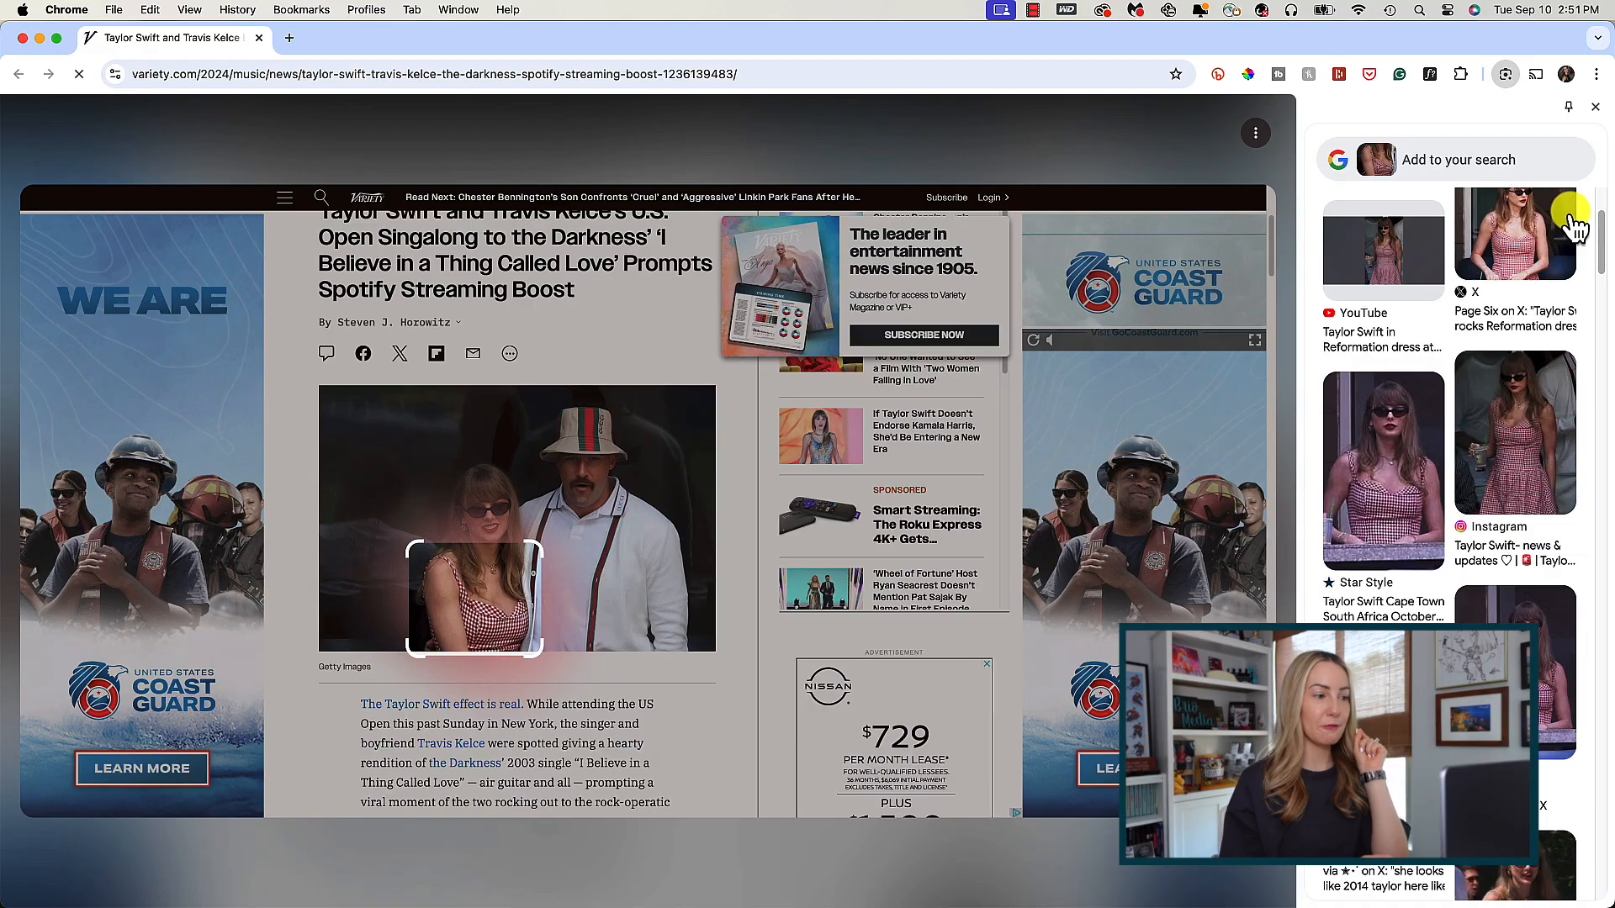
# Search the black strappy heels with Lens, open the SJP Camden match and visit its product site
pyautogui.click(1516, 233)
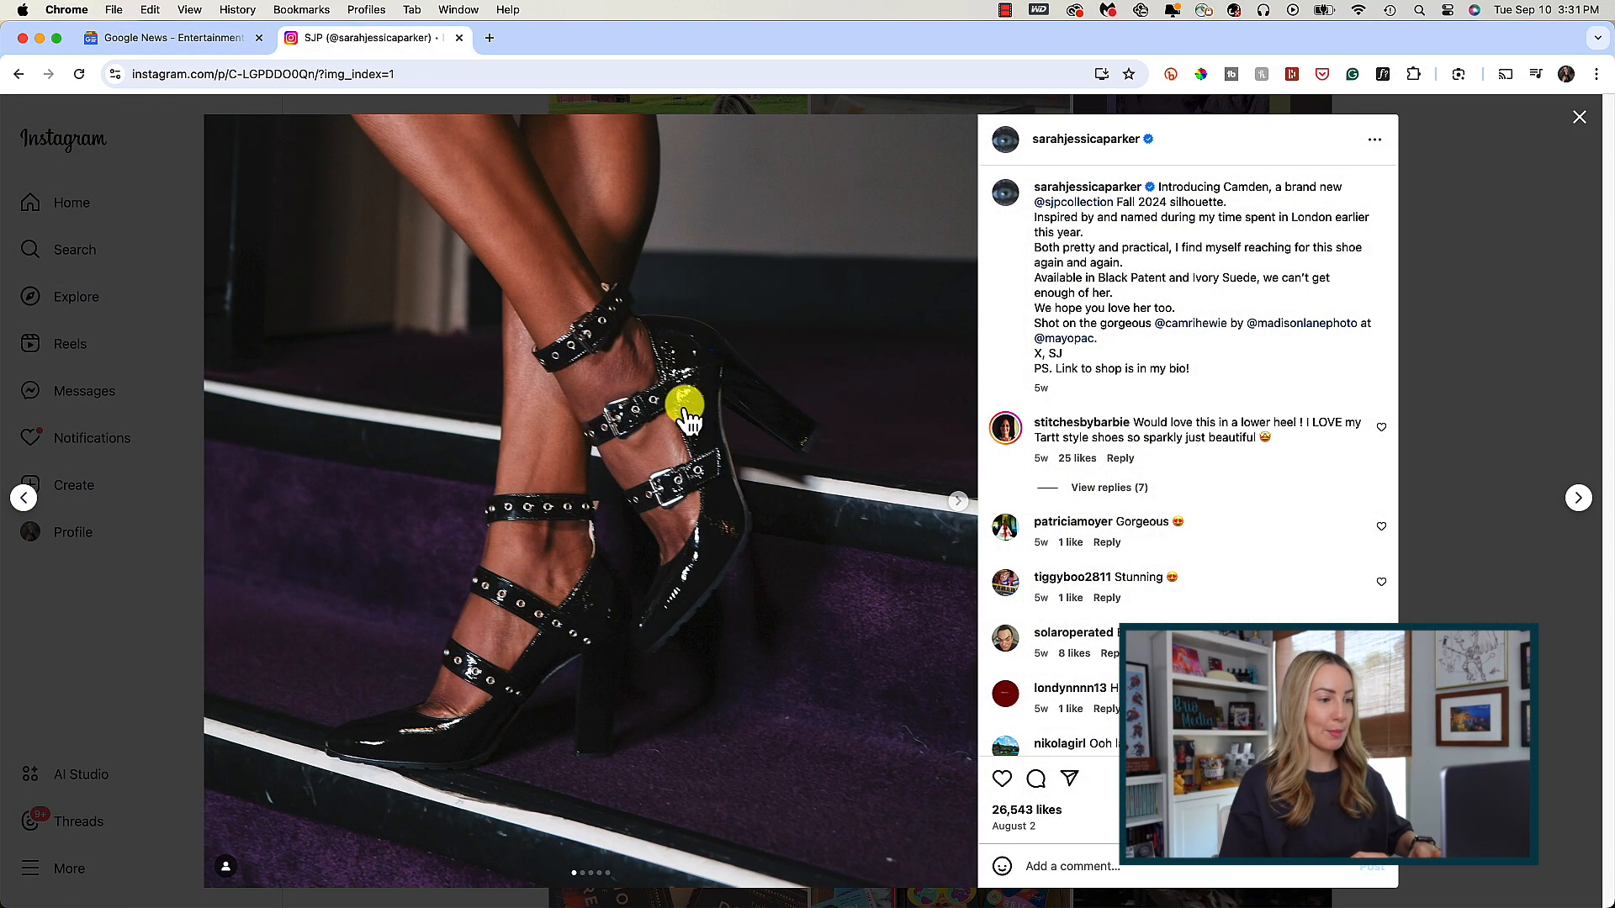
pyautogui.moveTo(1442, 170)
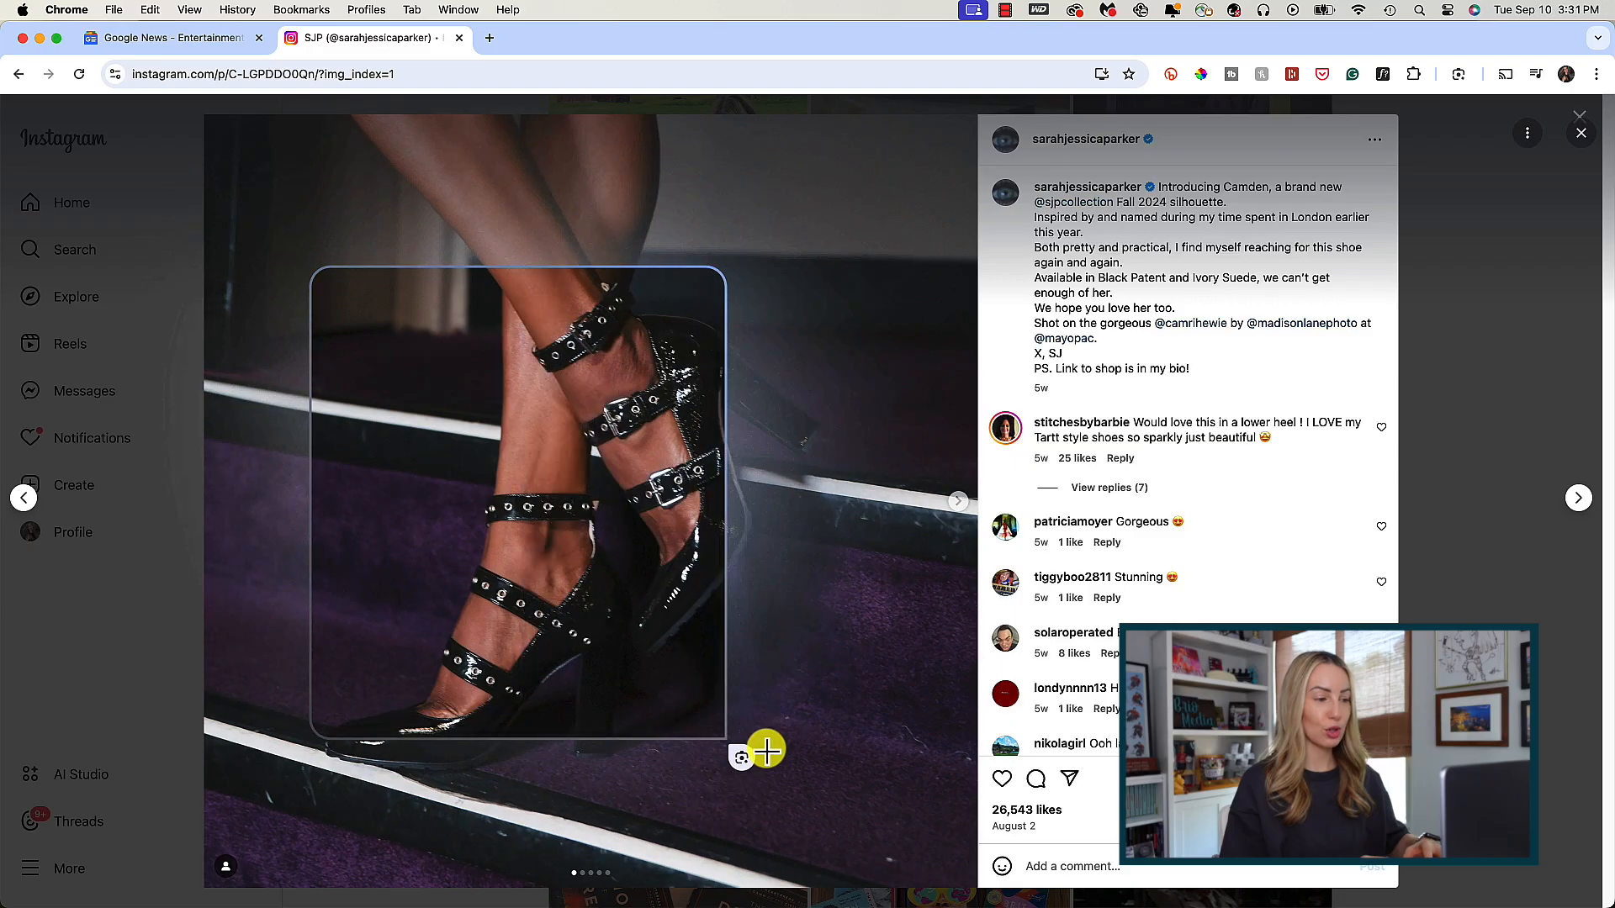
pyautogui.click(1460, 73)
pyautogui.write('white')
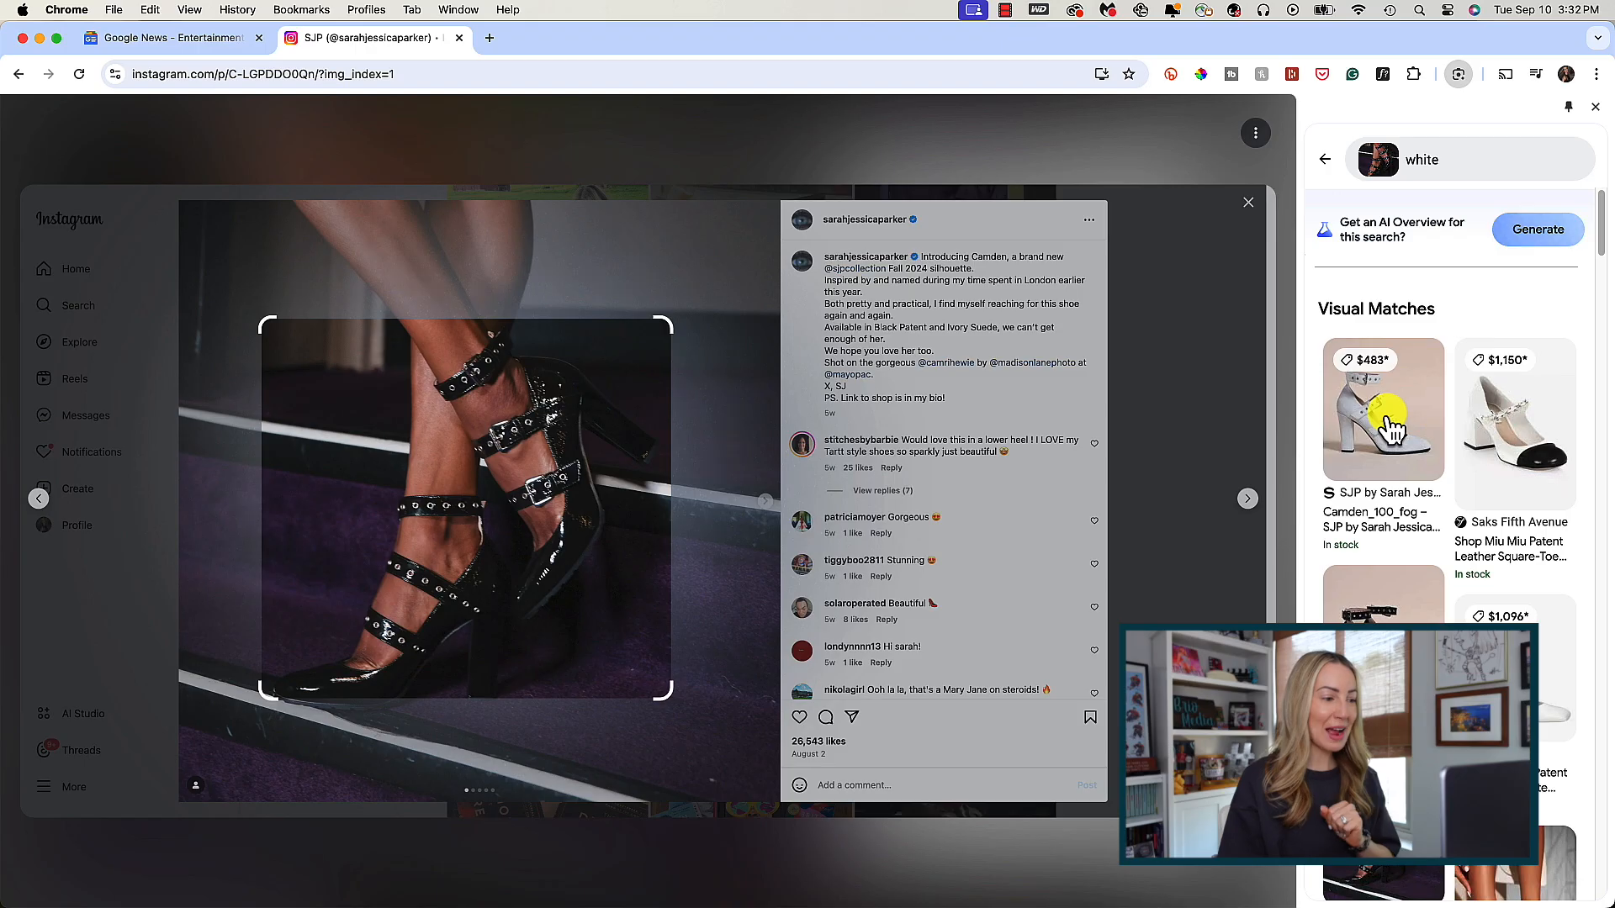
pyautogui.click(1382, 409)
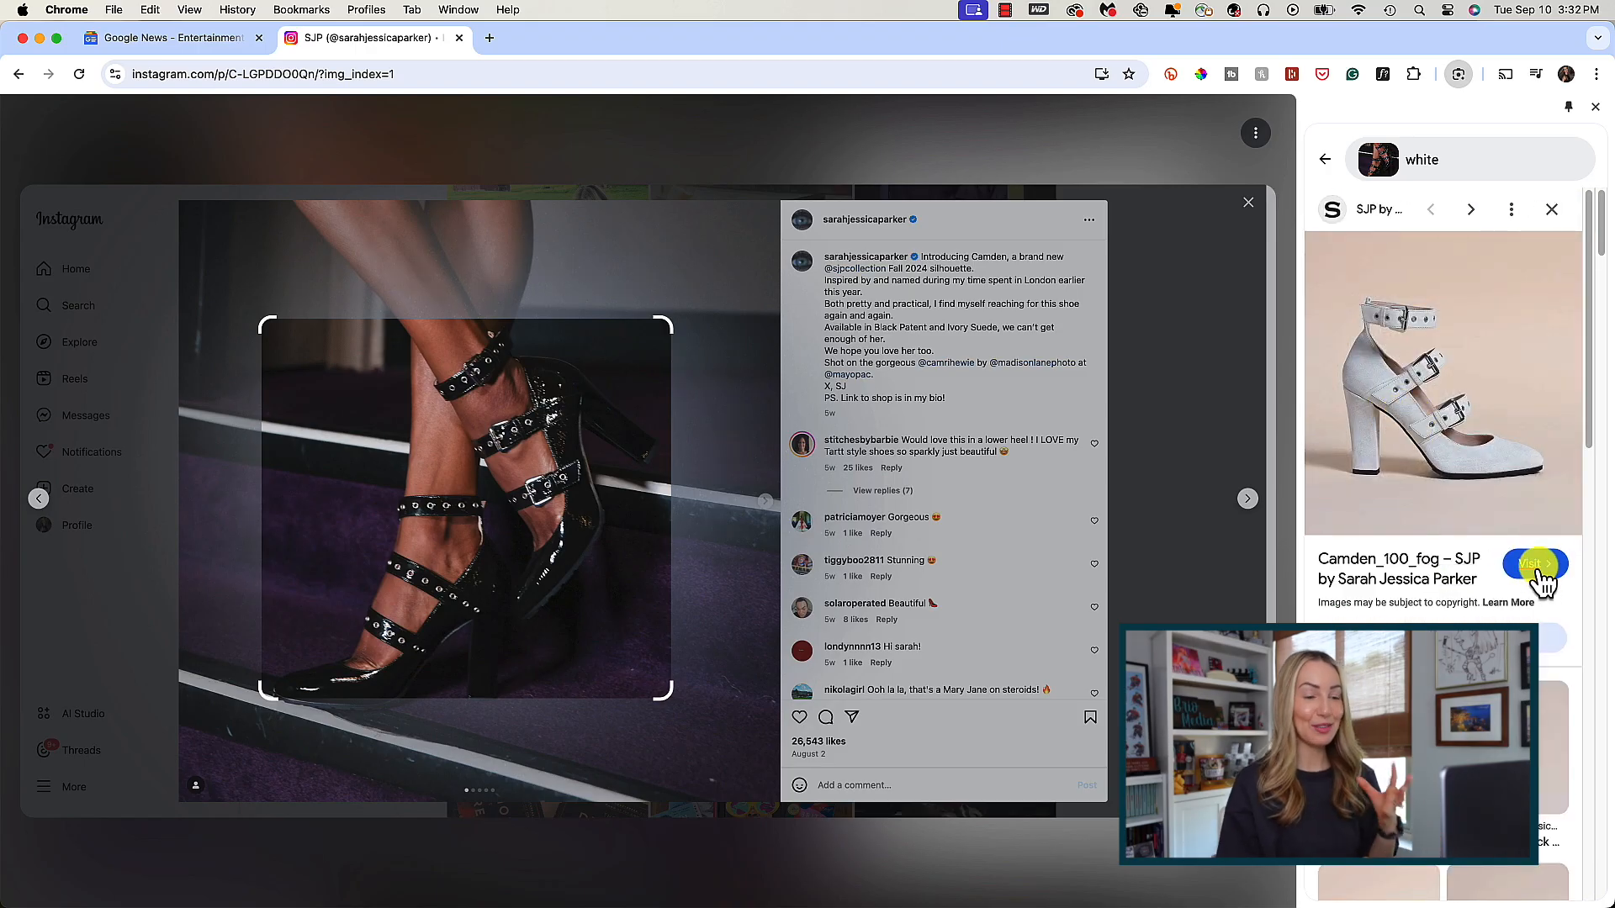
pyautogui.click(1534, 563)
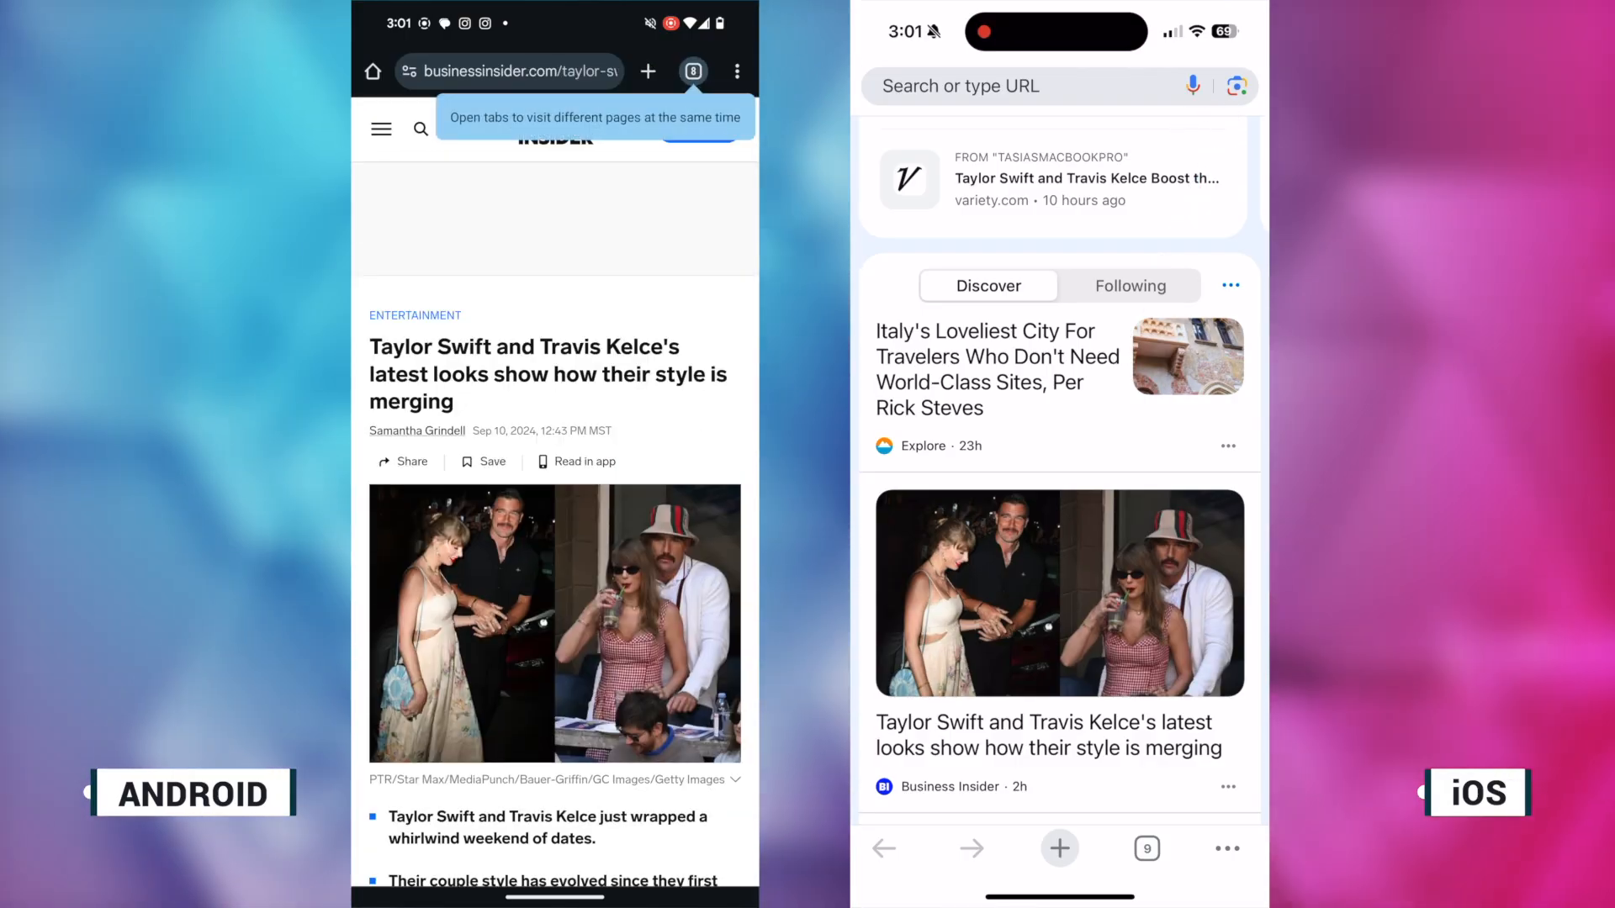
# Open the Taylor Swift style article and search its photo with Google Lens on mobile
pyautogui.click(1058, 740)
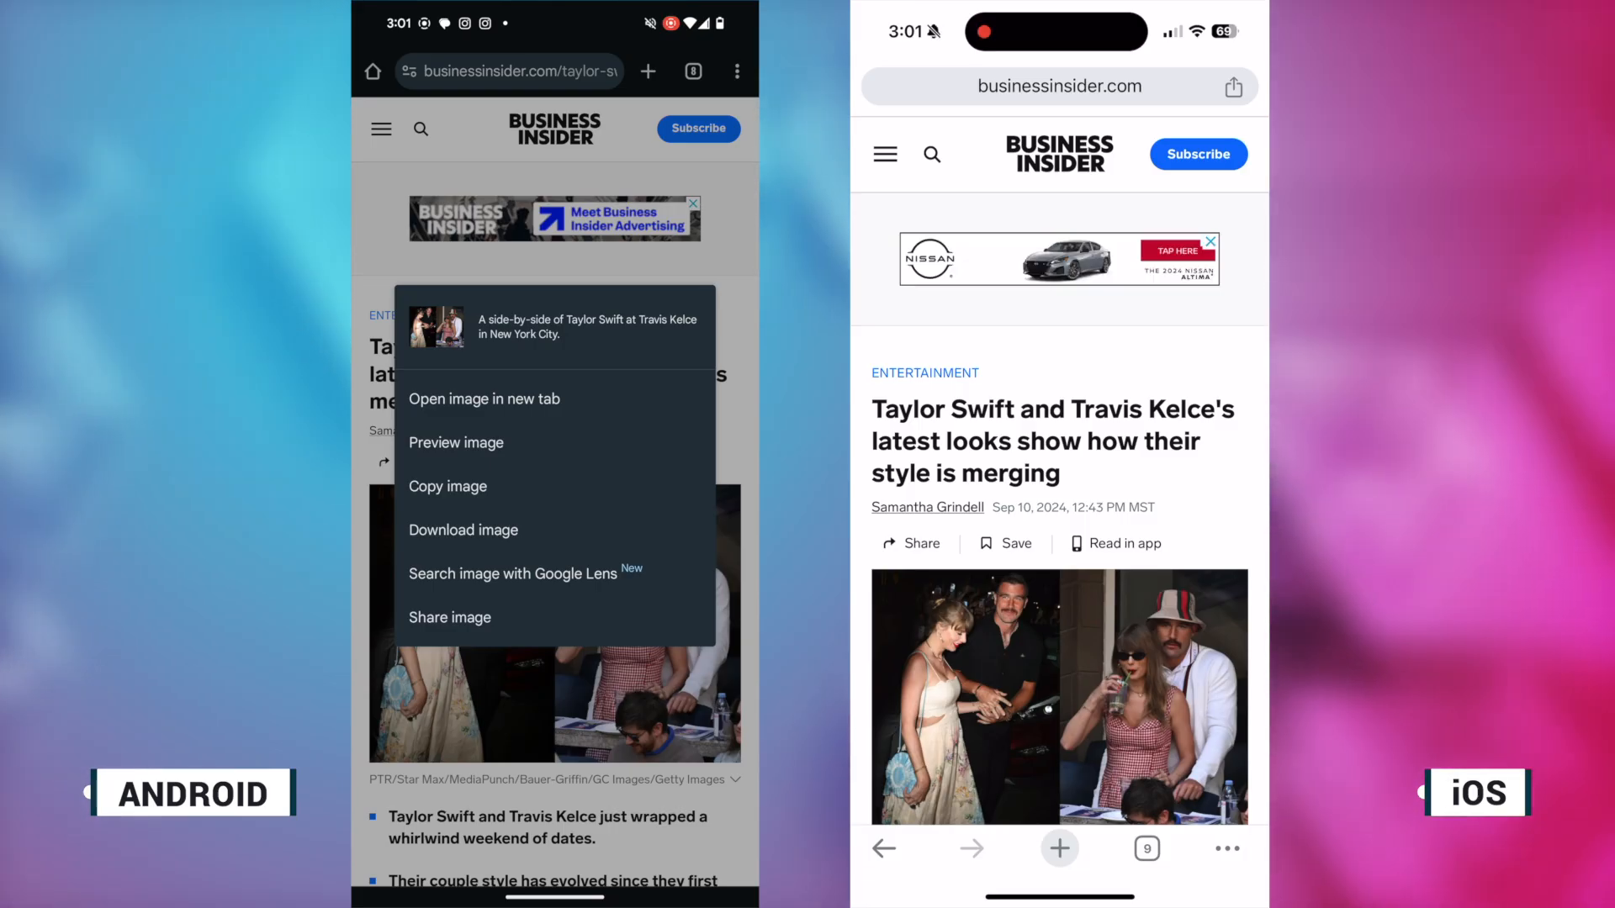
pyautogui.click(508, 574)
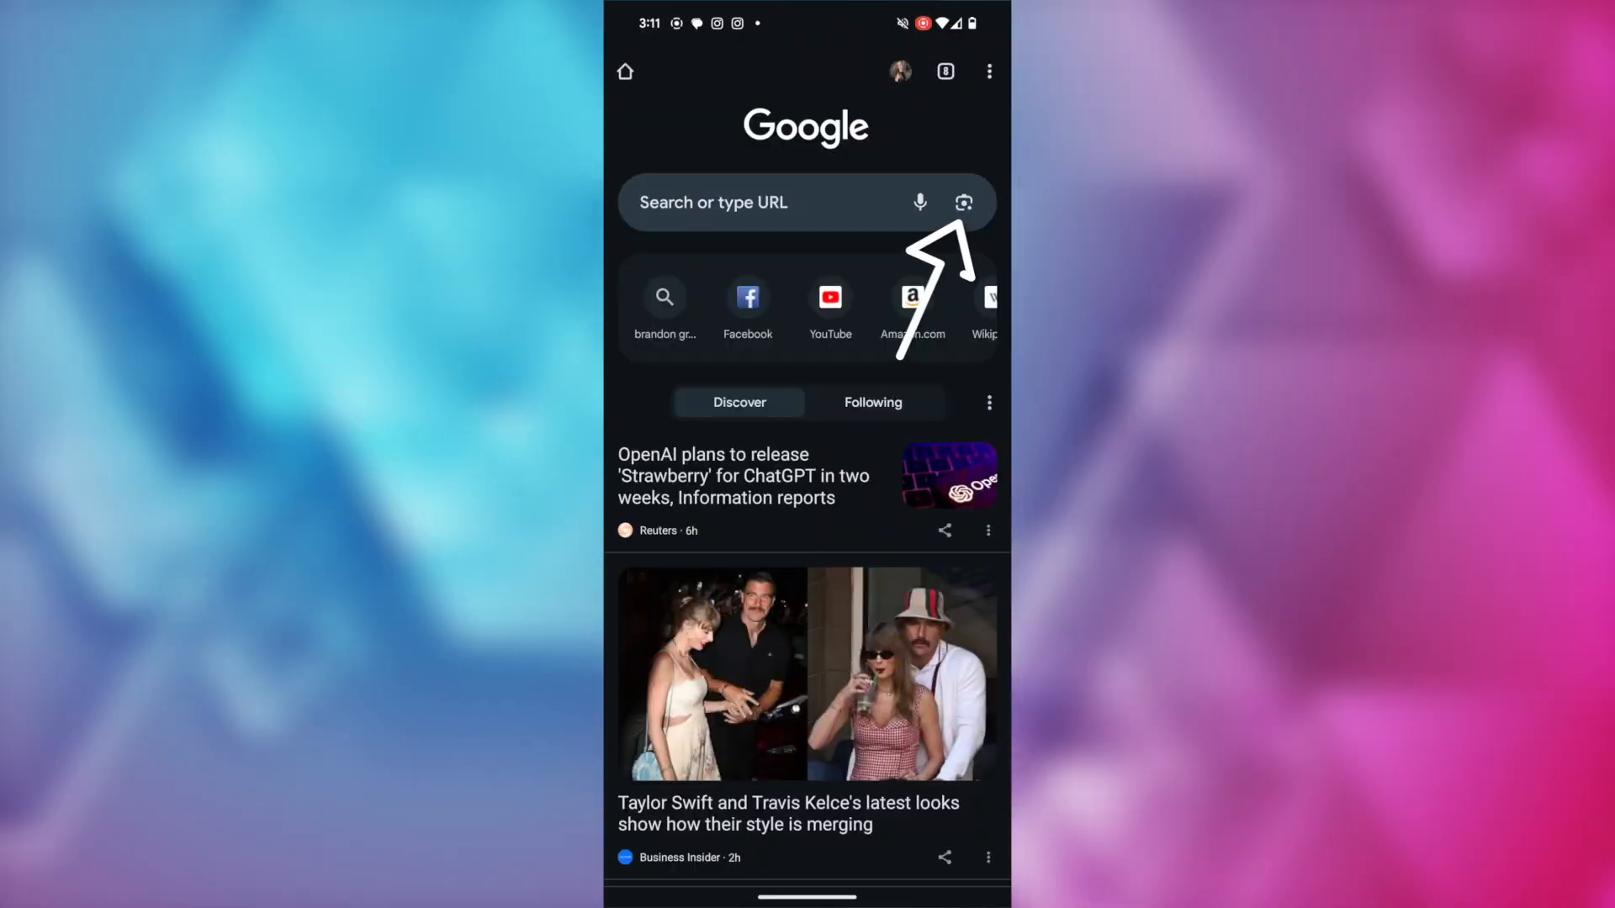
# Photograph the red Google pouch with the Lens camera and browse Google-branded cap results
pyautogui.click(962, 202)
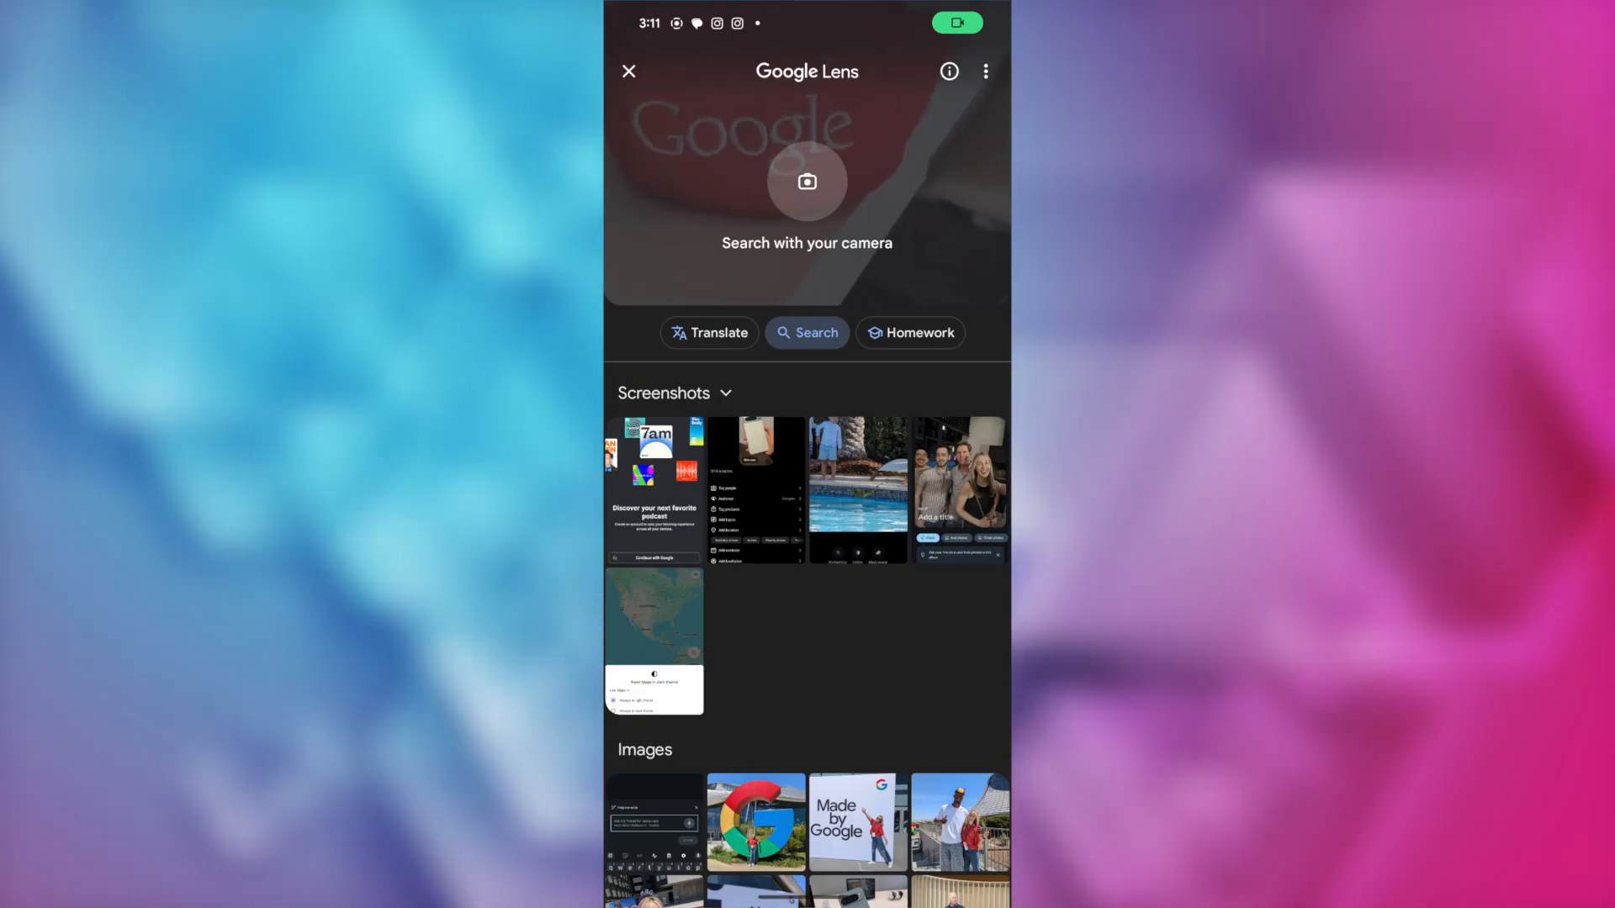
pyautogui.click(806, 183)
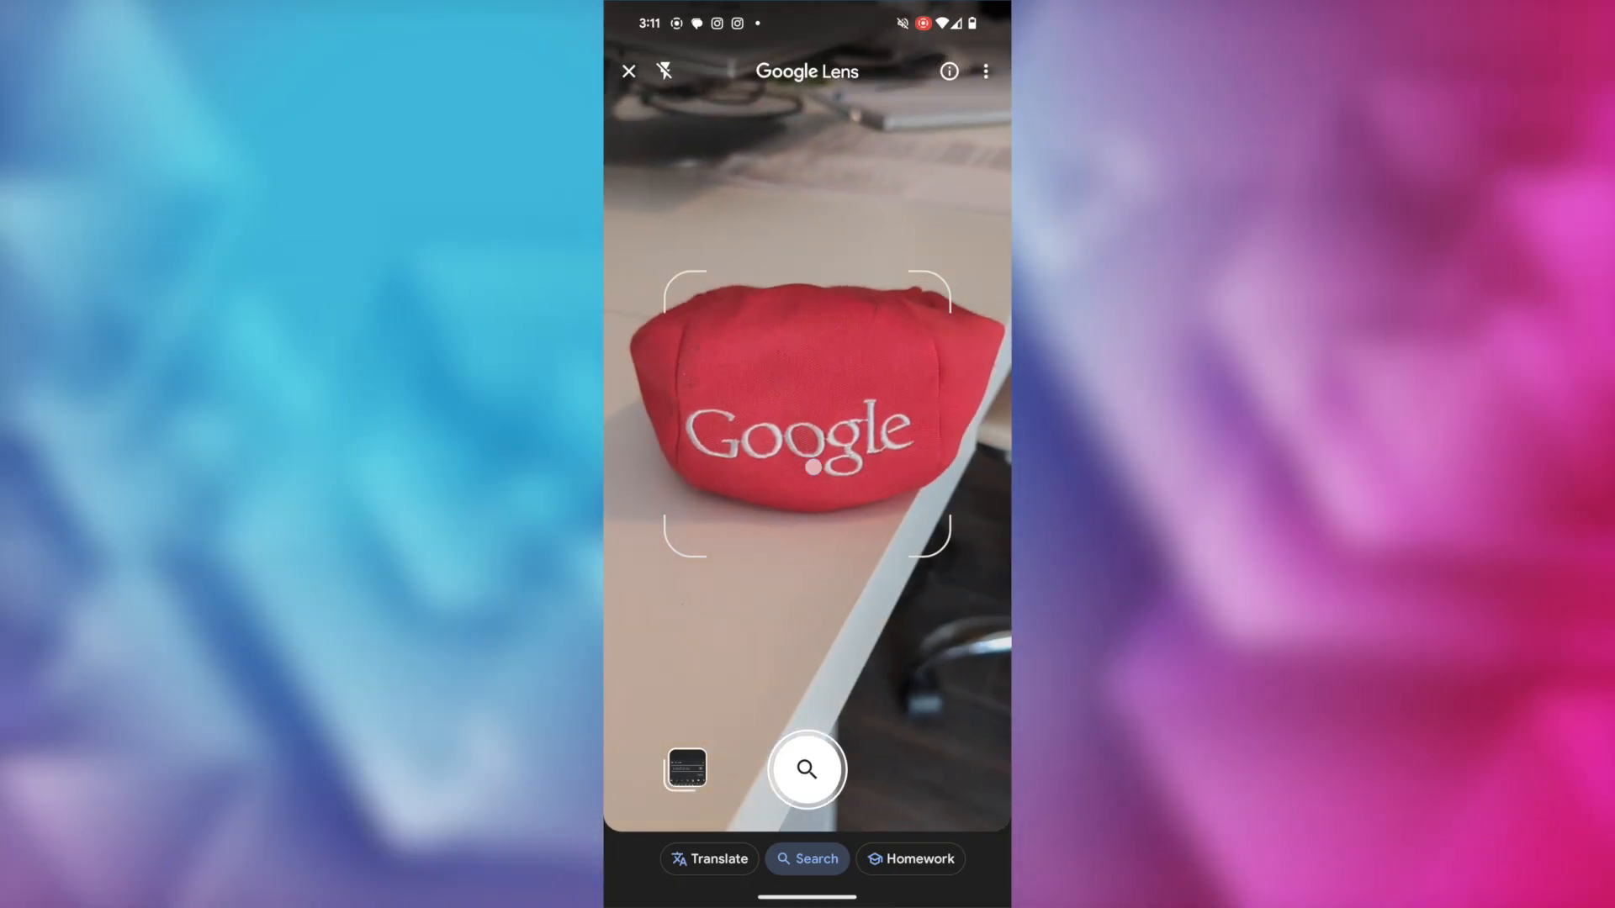
pyautogui.click(806, 769)
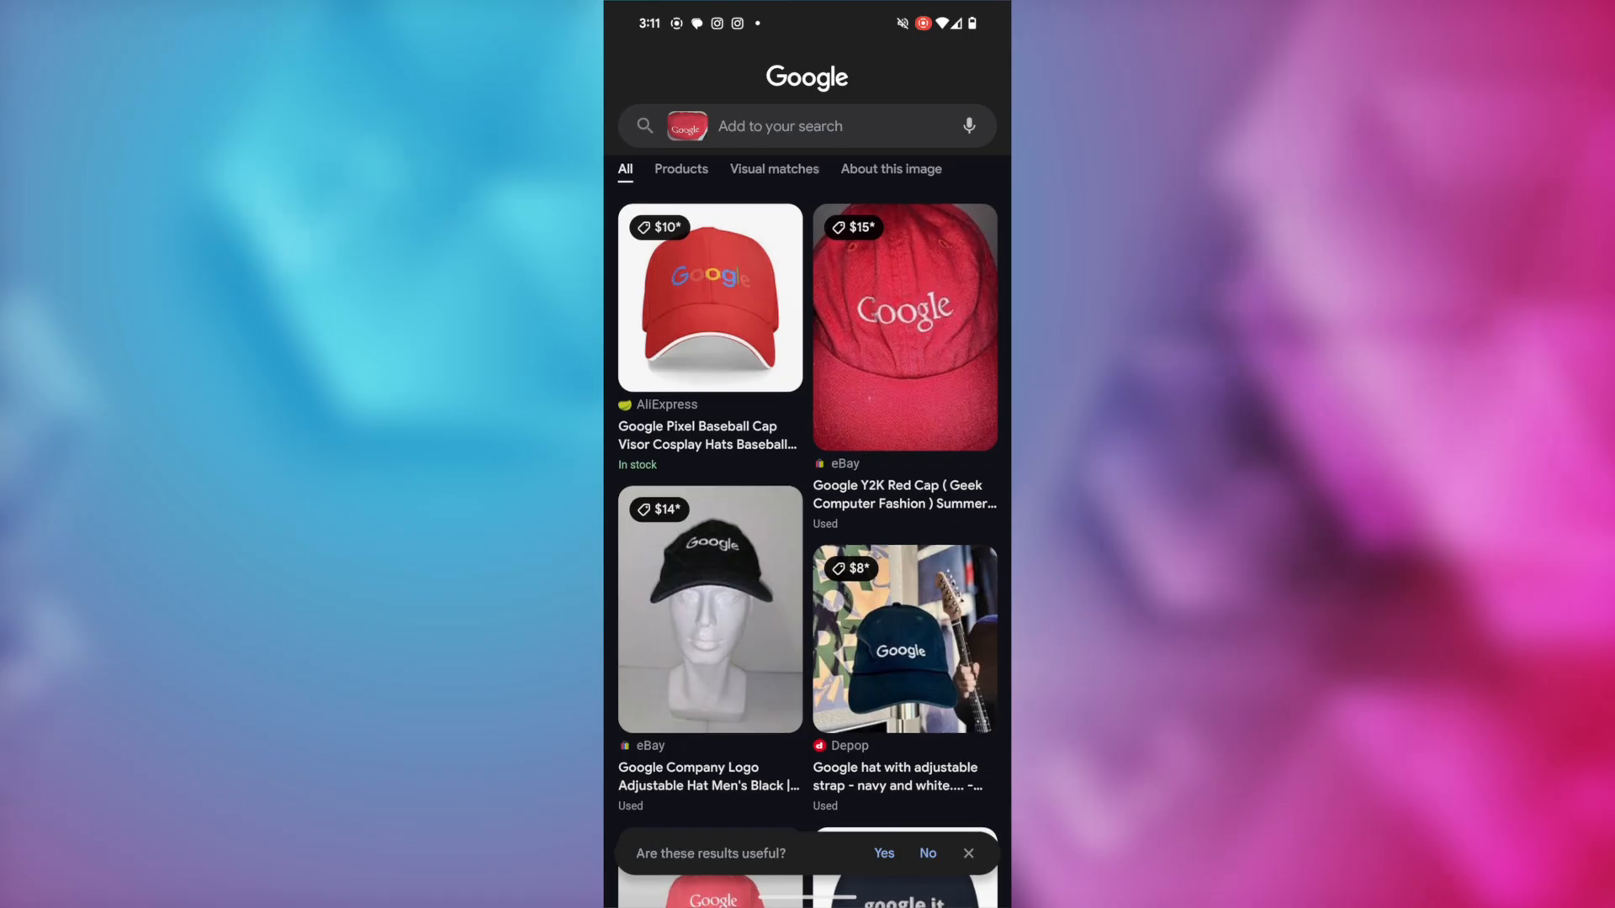
pyautogui.scroll(-3)
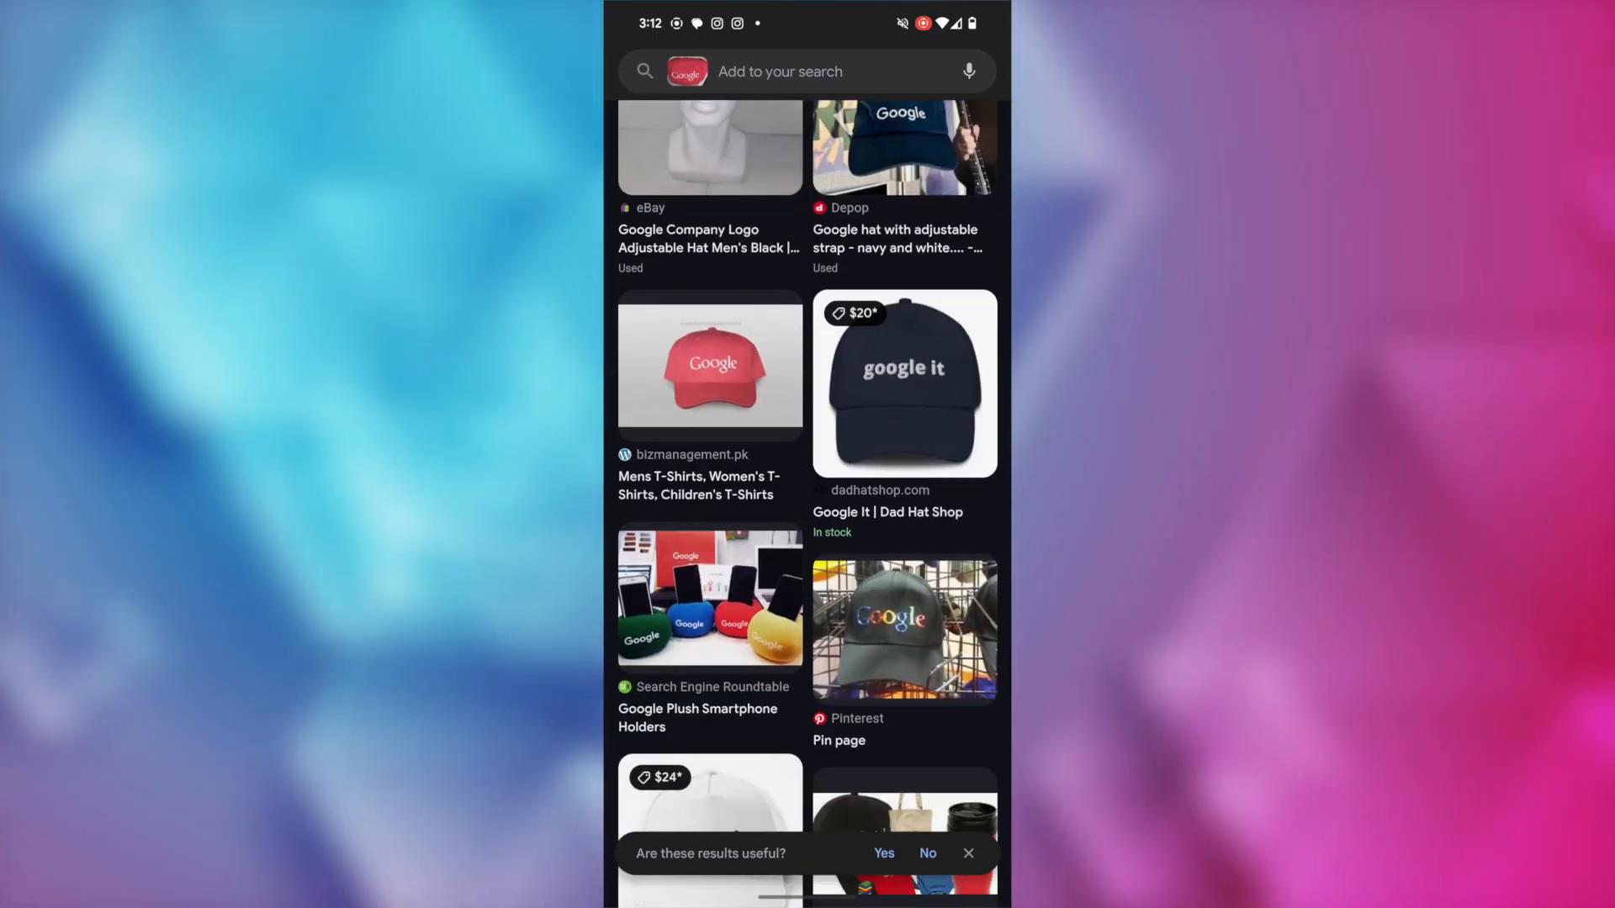